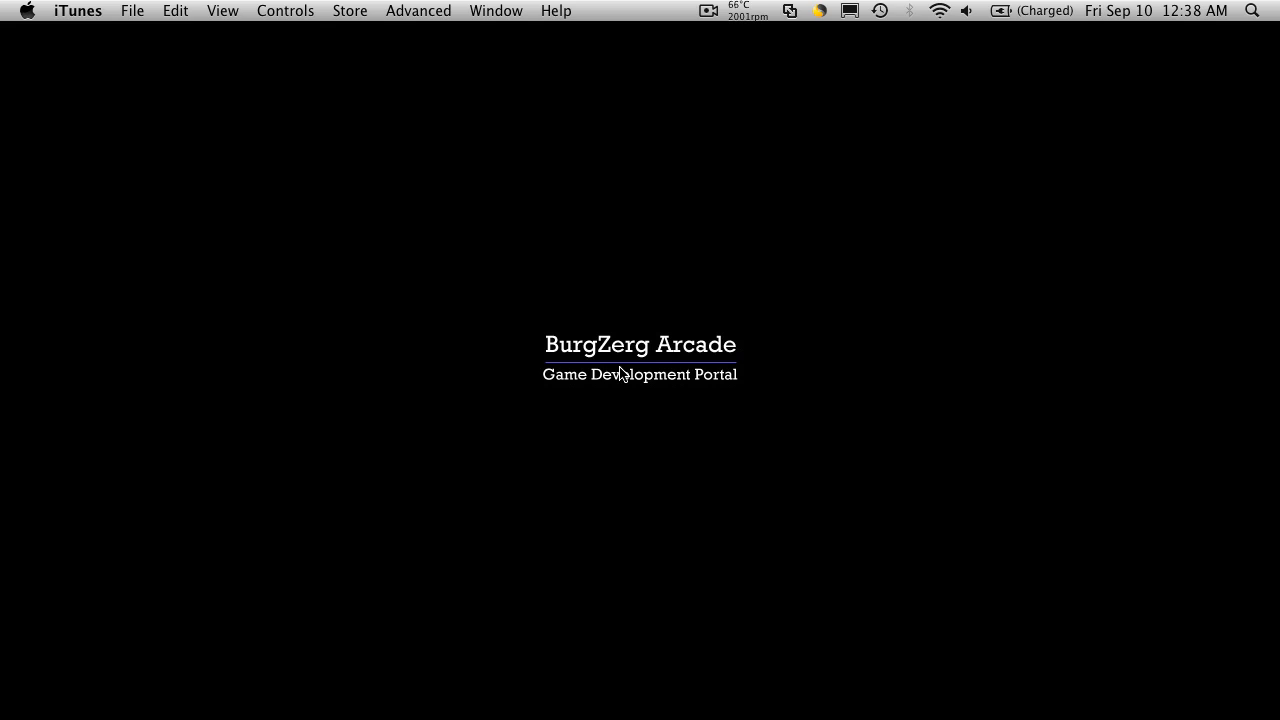
{"action": "mouse_move", "coordinate": [672, 333]}
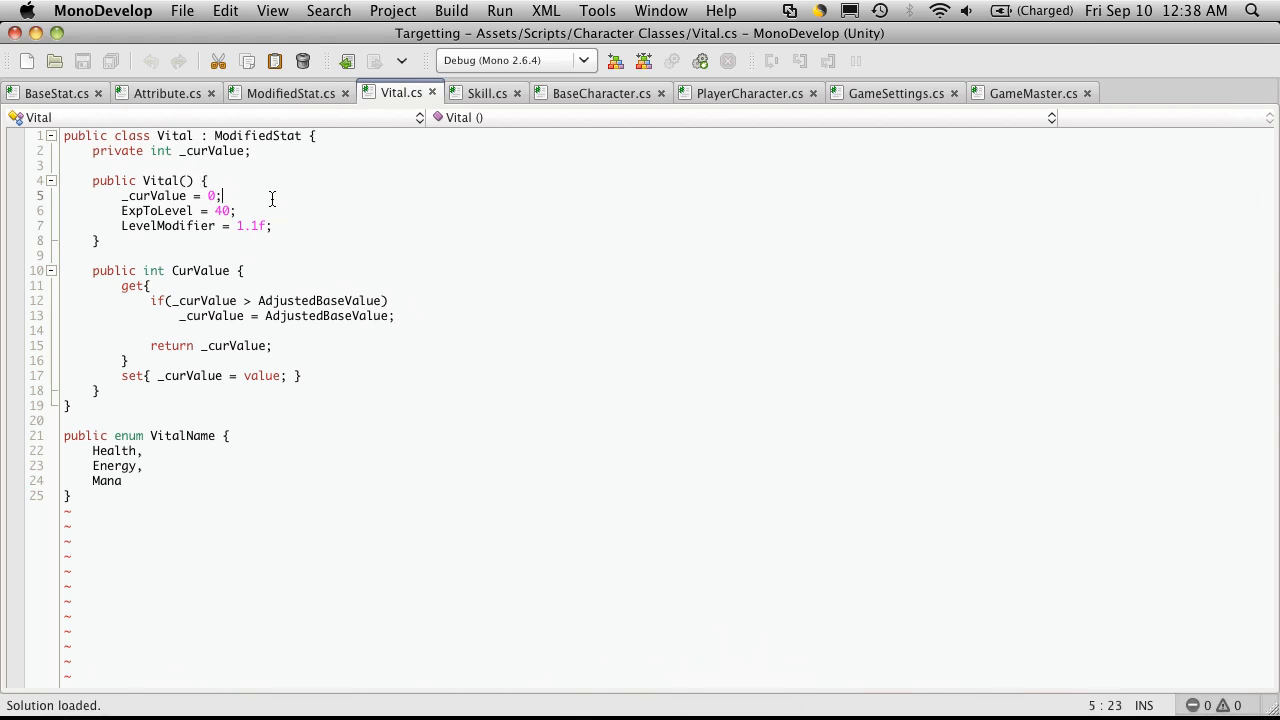
Step: Fill the Vital.cs summary header with 'Vital.cs', 'Sept 10, 2010' and author Peter Laliberte
{"action": "left_click", "coordinate": [93, 165]}
{"action": "type", "text": "///"}
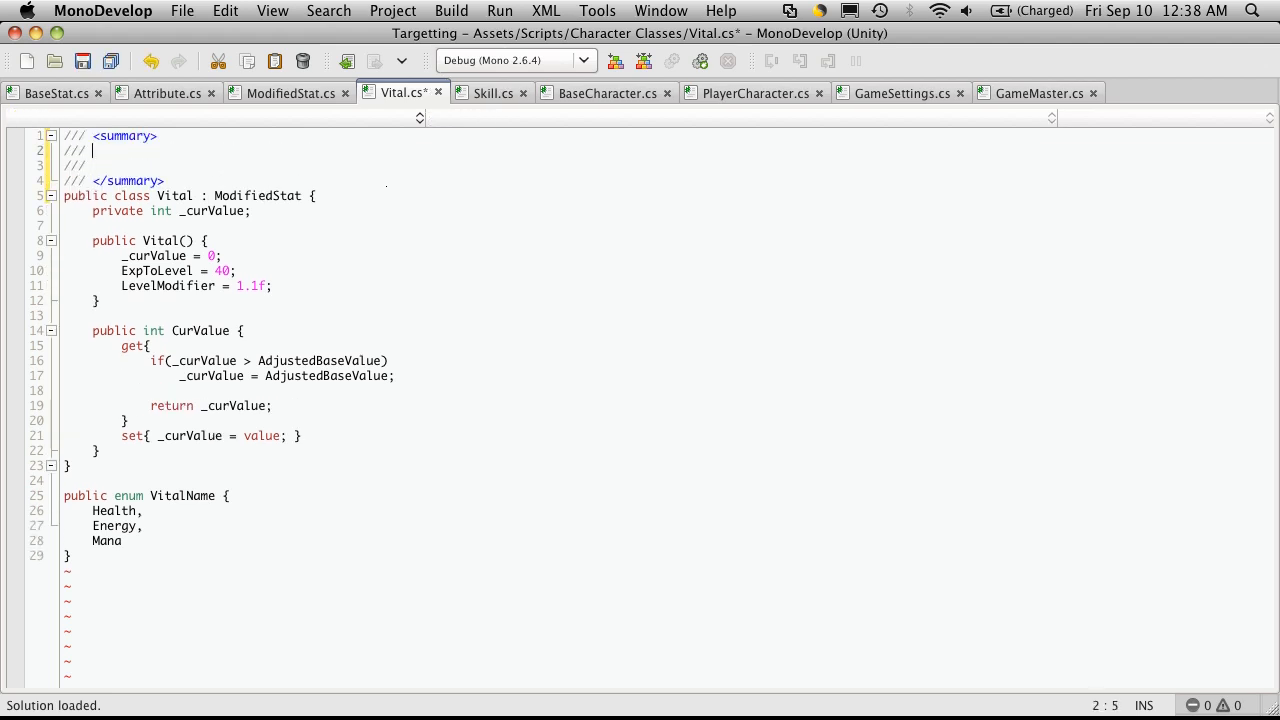
{"action": "type", "text": "Vital"}
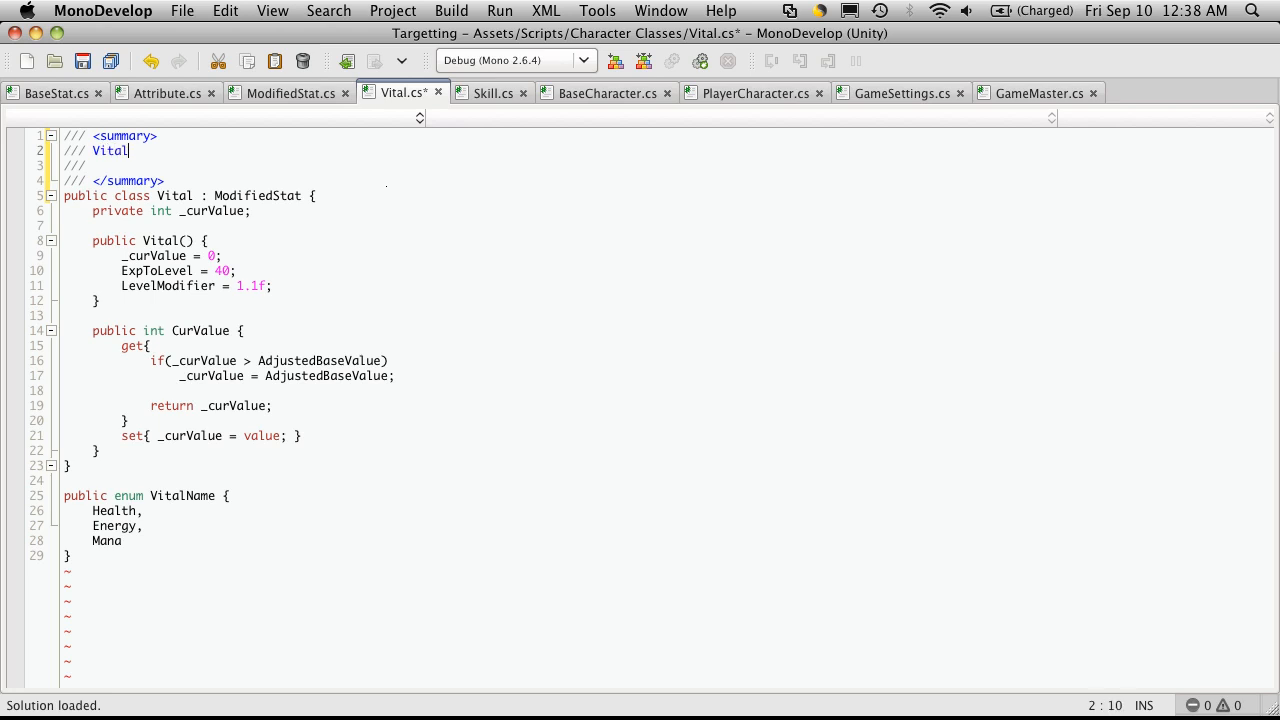
{"action": "type", "text": ".cs"}
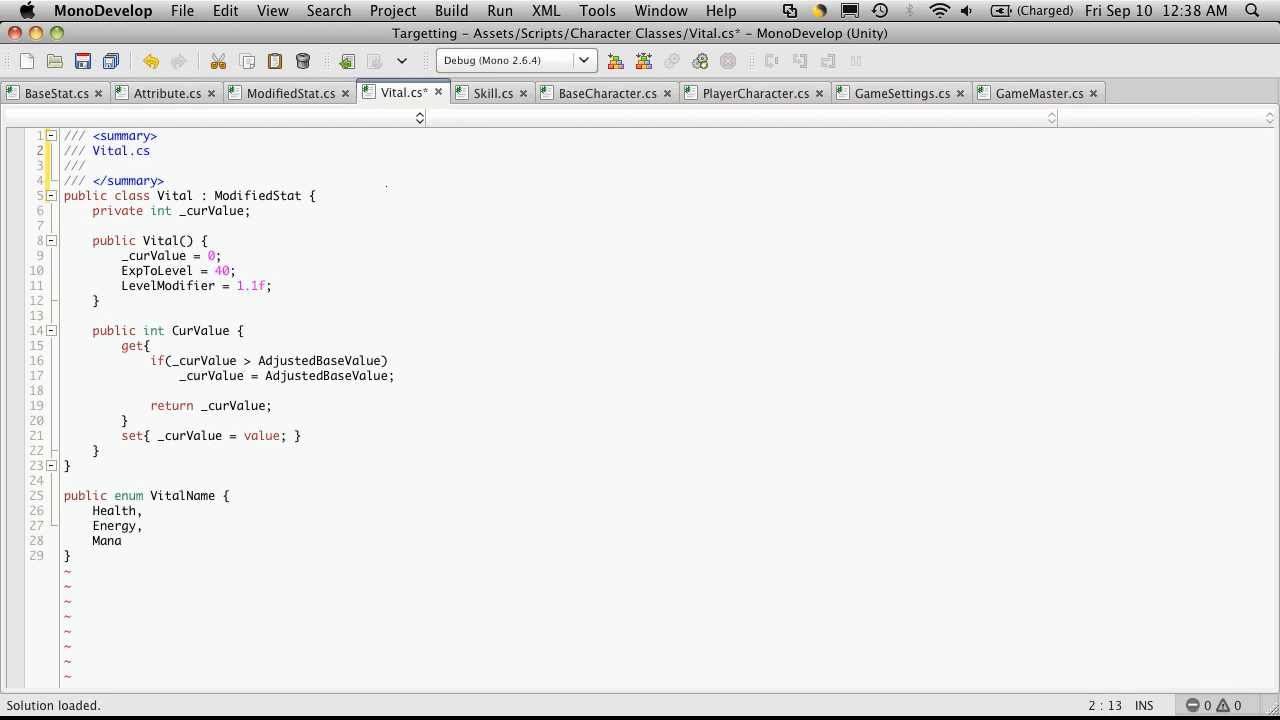
{"action": "key", "text": "Return"}
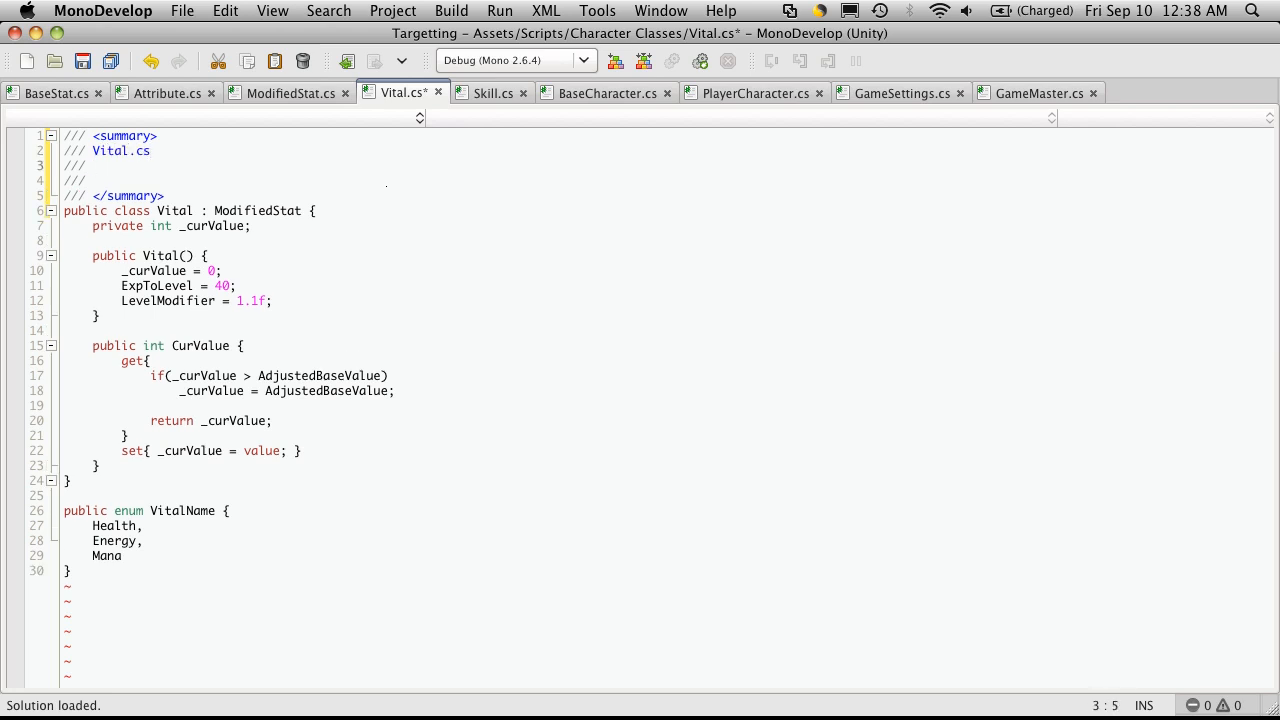
{"action": "type", "text": "Spet"}
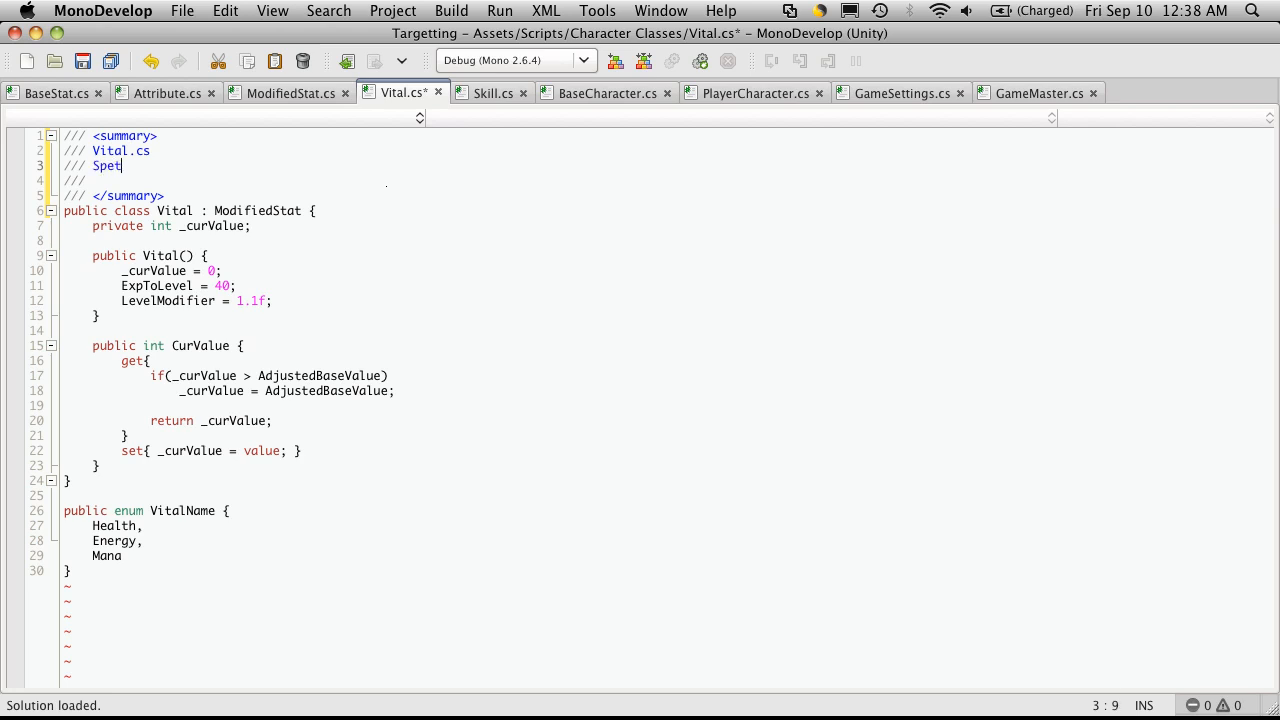
{"action": "key", "text": "BackSpace"}
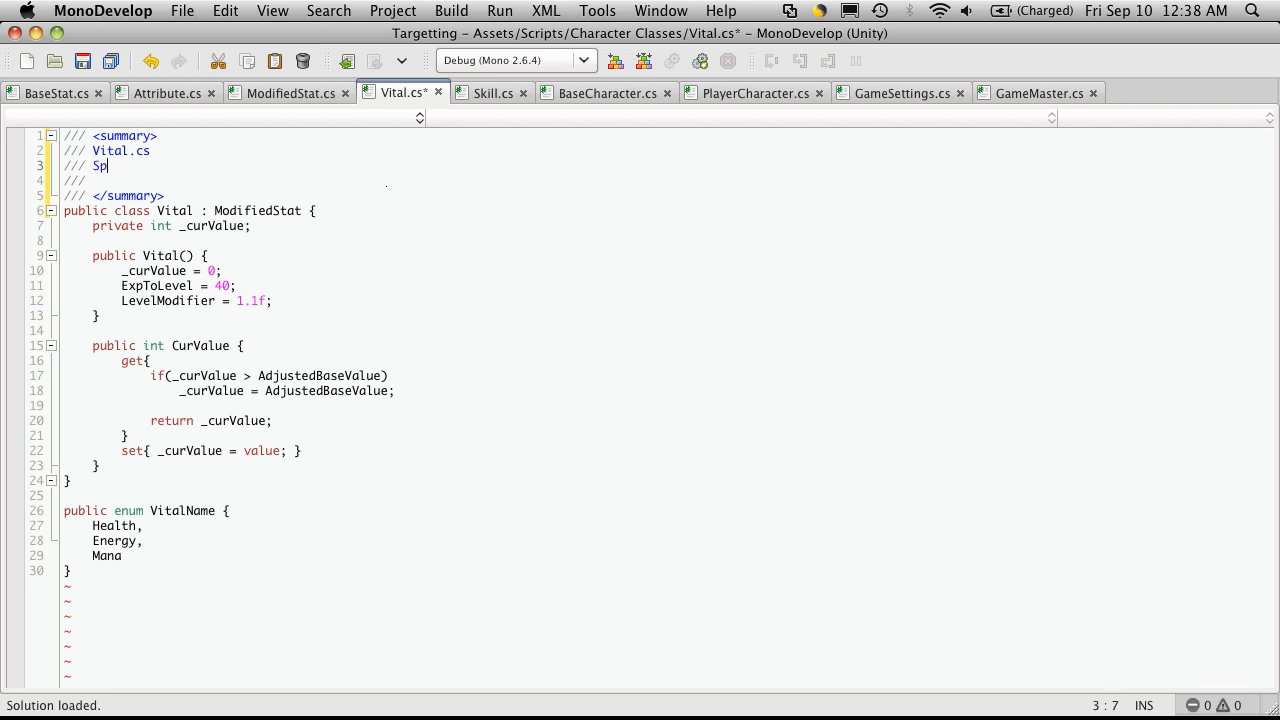
{"action": "type", "text": "ept 10"}
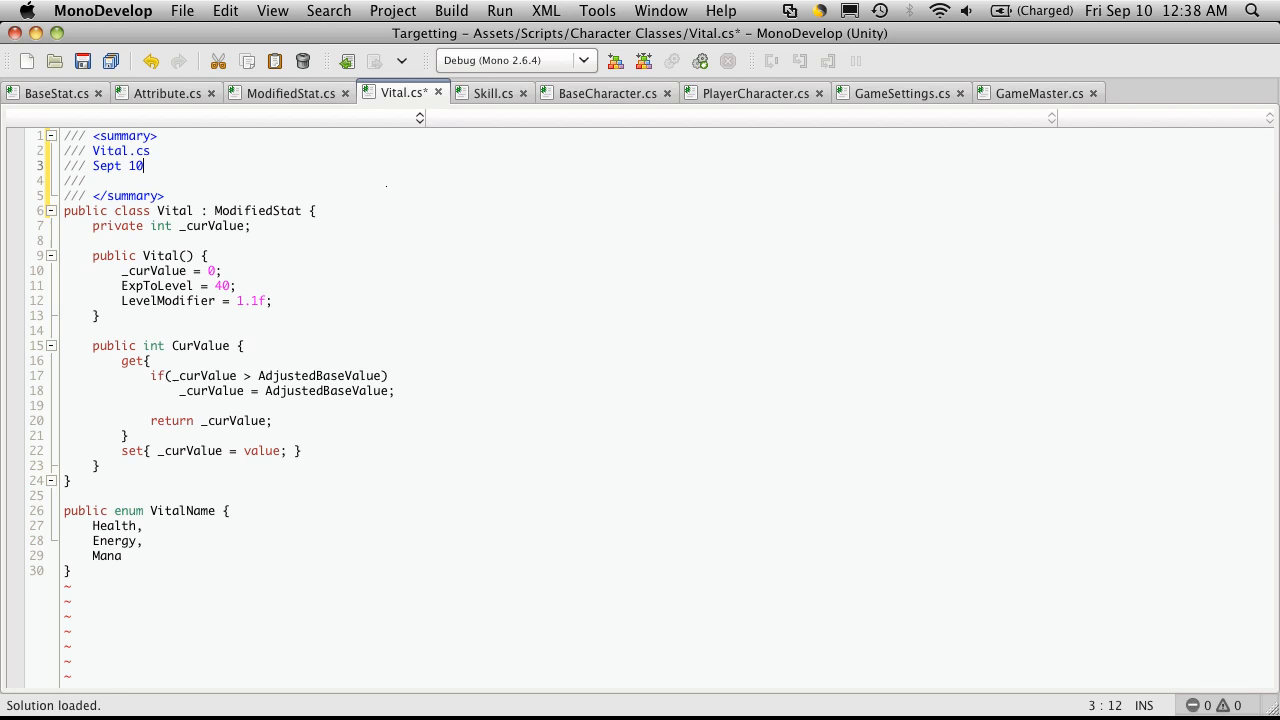
{"action": "type", "text": ", 2010"}
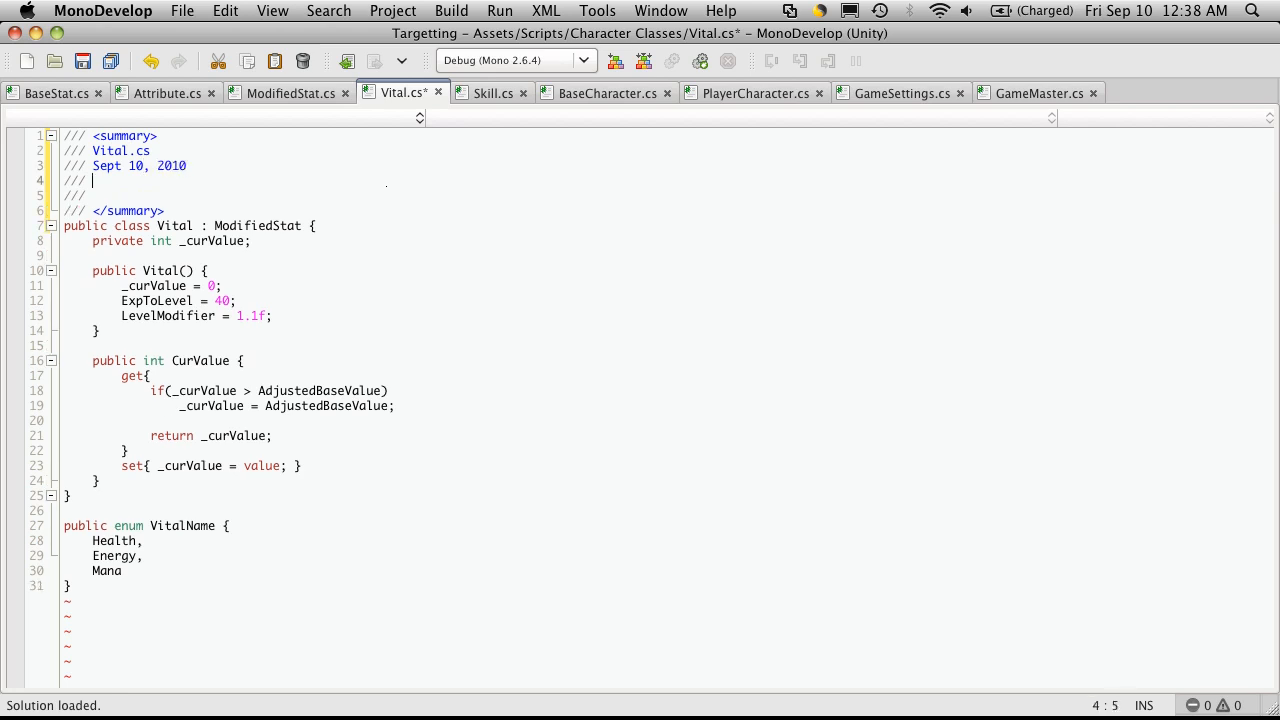
{"action": "type", "text": "Peter"}
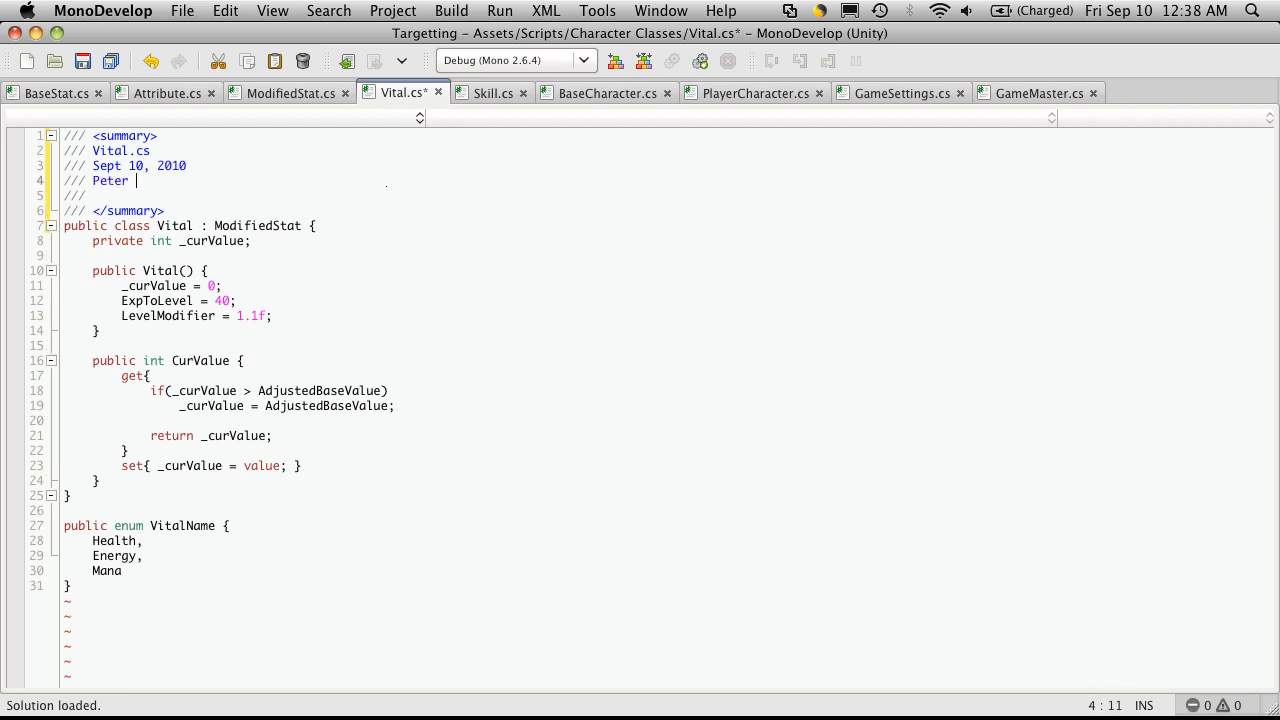
{"action": "type", "text": "L"}
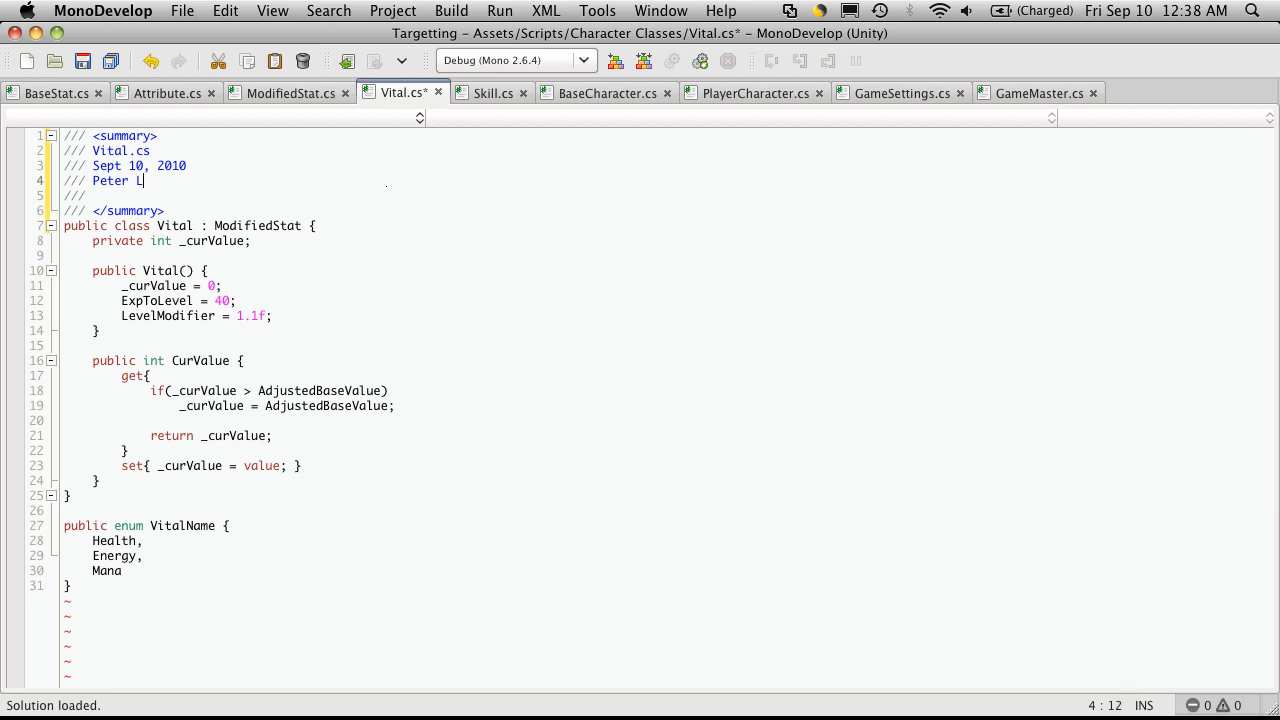
{"action": "type", "text": "aliberte"}
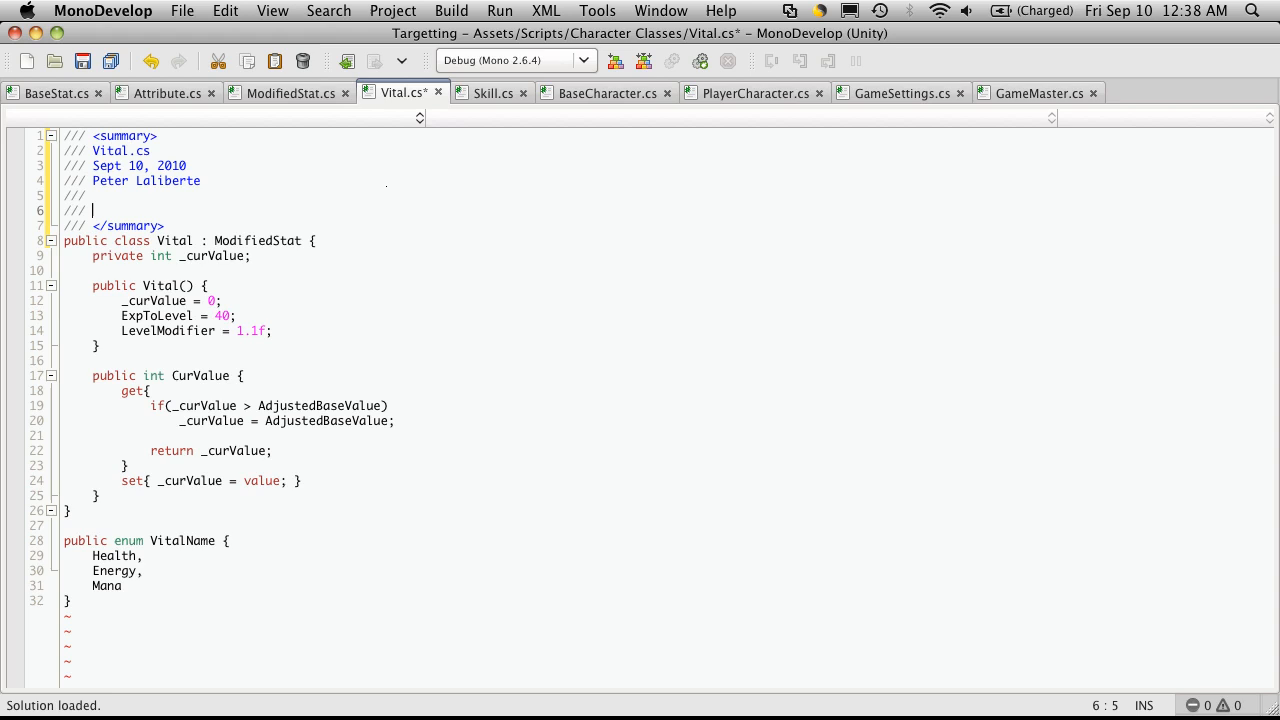
Step: Write the summary line 'This class contain all the extra functions for a characters vitals.'
{"action": "type", "text": "This class contant"}
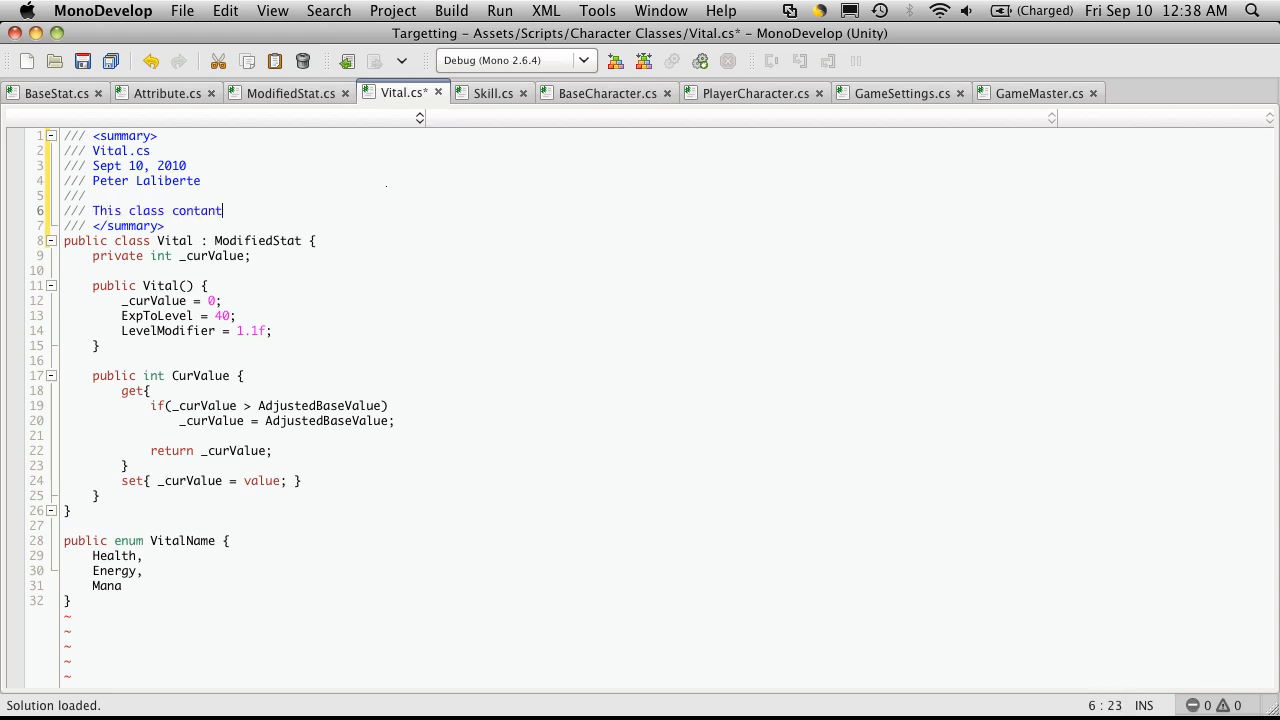
{"action": "key", "text": "Backspace"}
{"action": "type", "text": "is"}
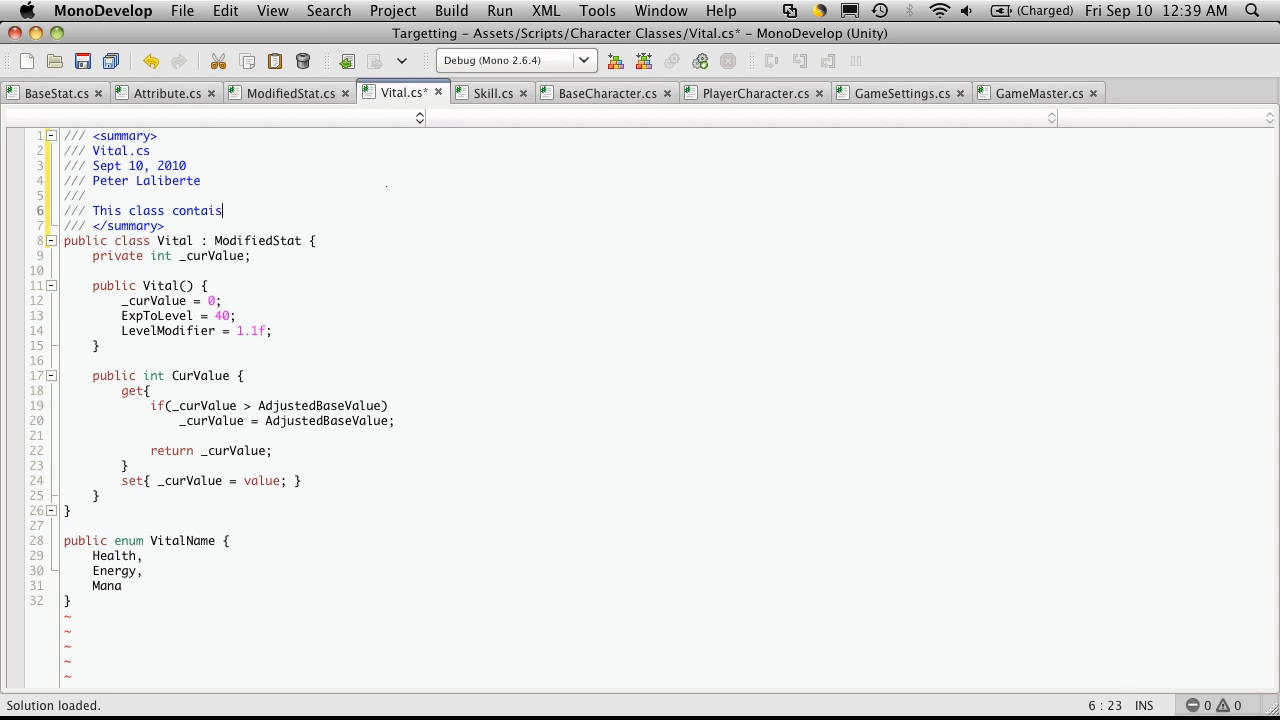
{"action": "key", "text": "Backspace"}
{"action": "type", "text": "n"}
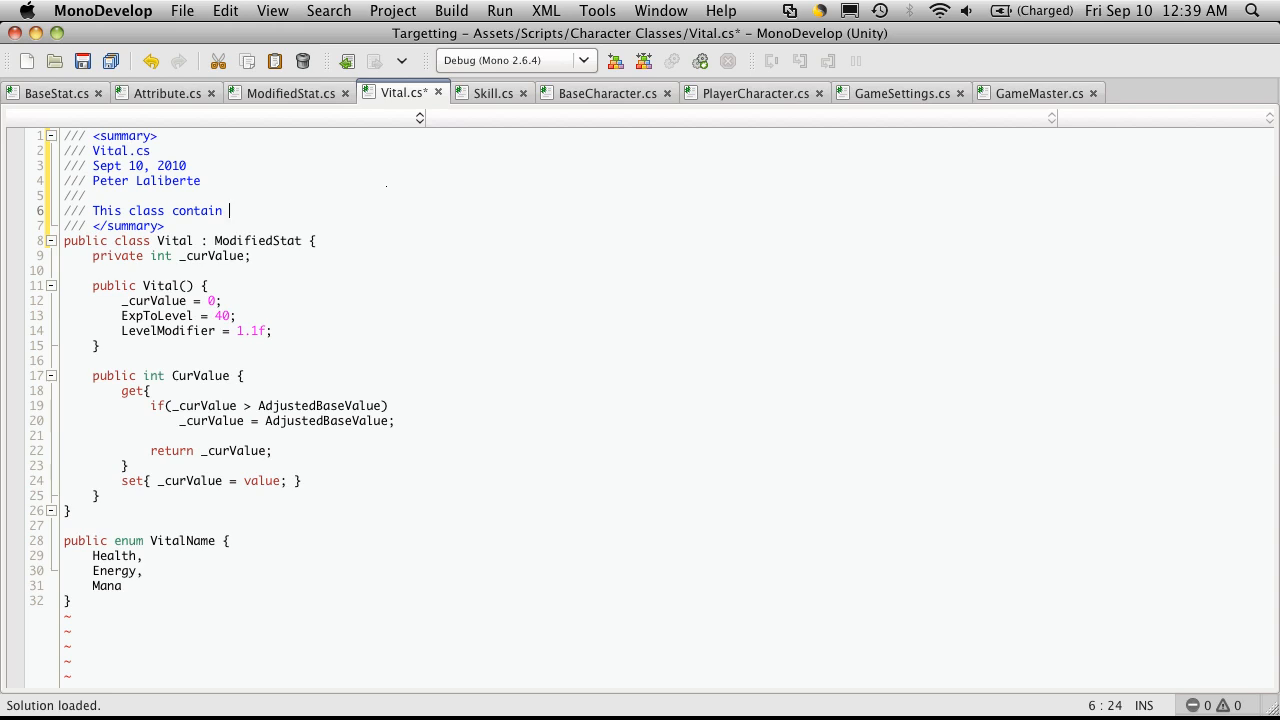
{"action": "type", "text": "all the extra m"}
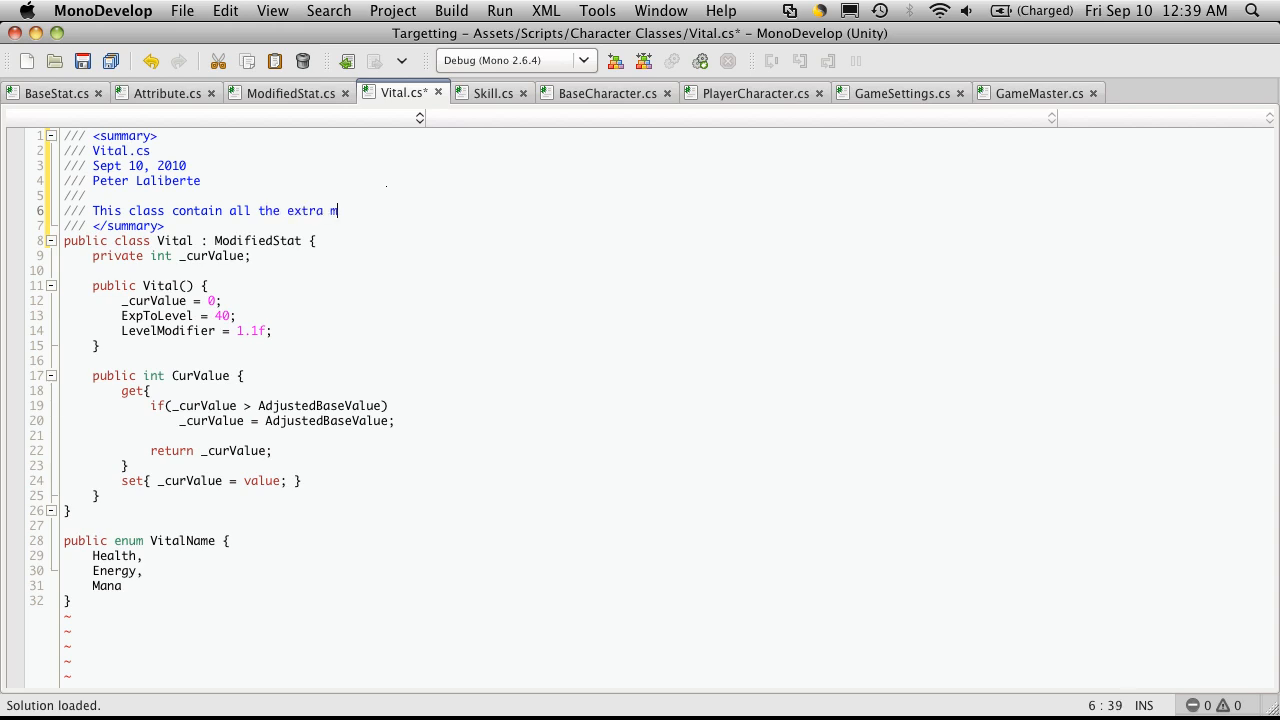
{"action": "type", "text": "unc"}
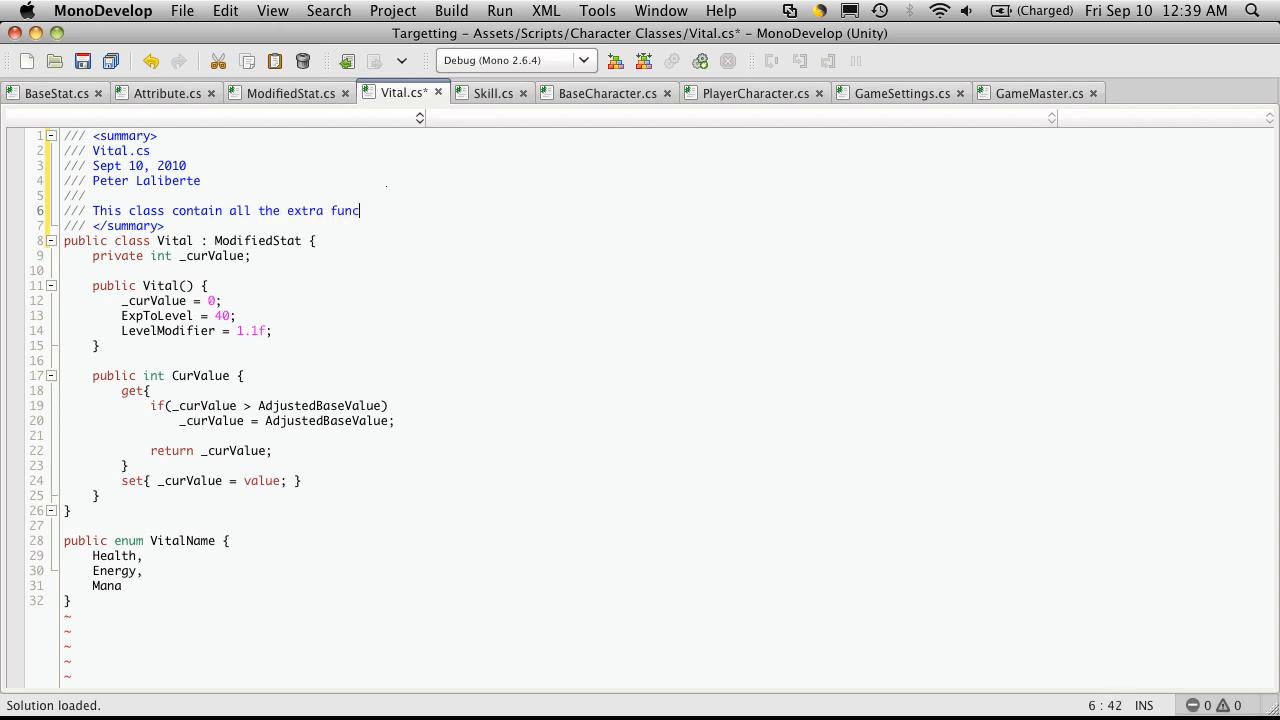
{"action": "type", "text": "tions for"}
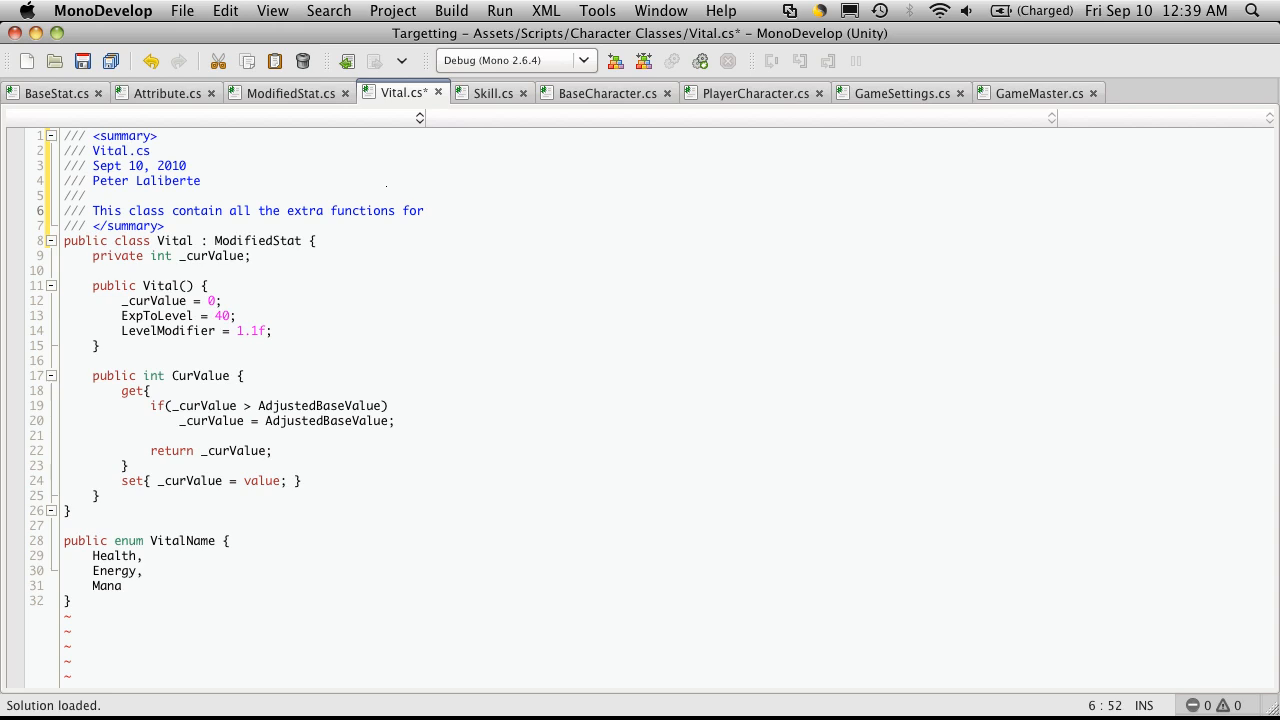
{"action": "type", "text": "ad"}
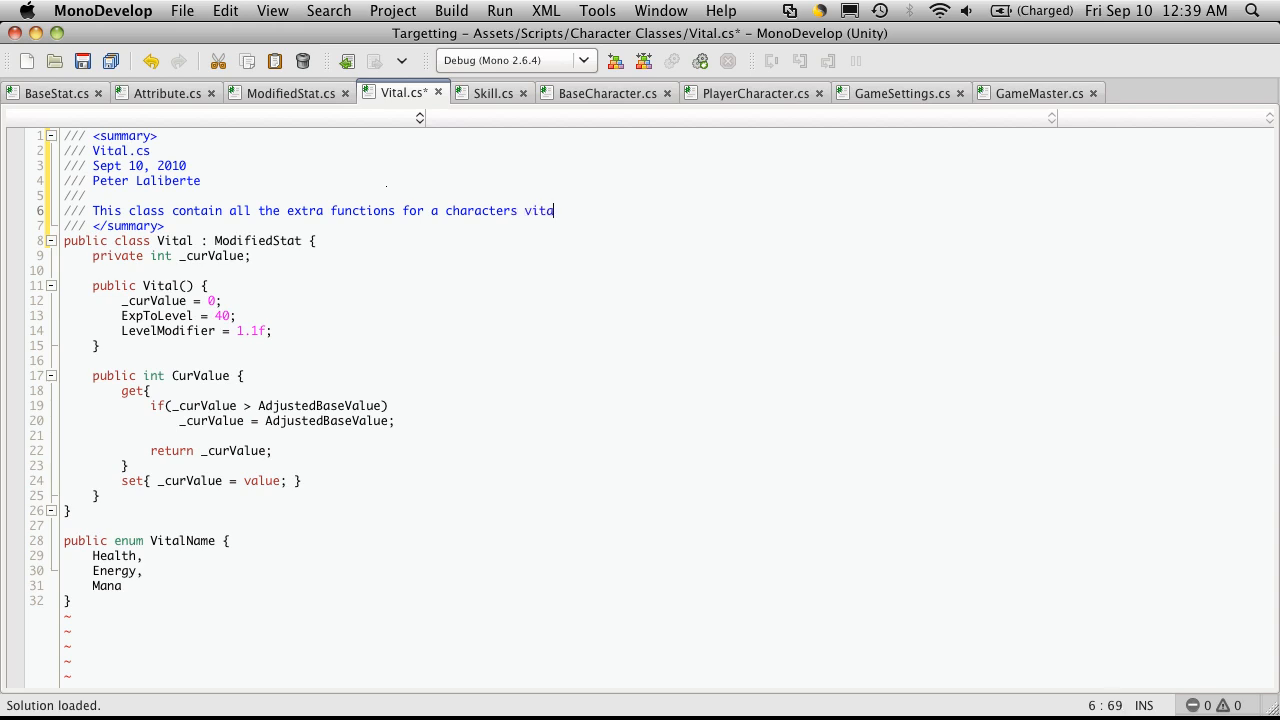
{"action": "type", "text": "ls"}
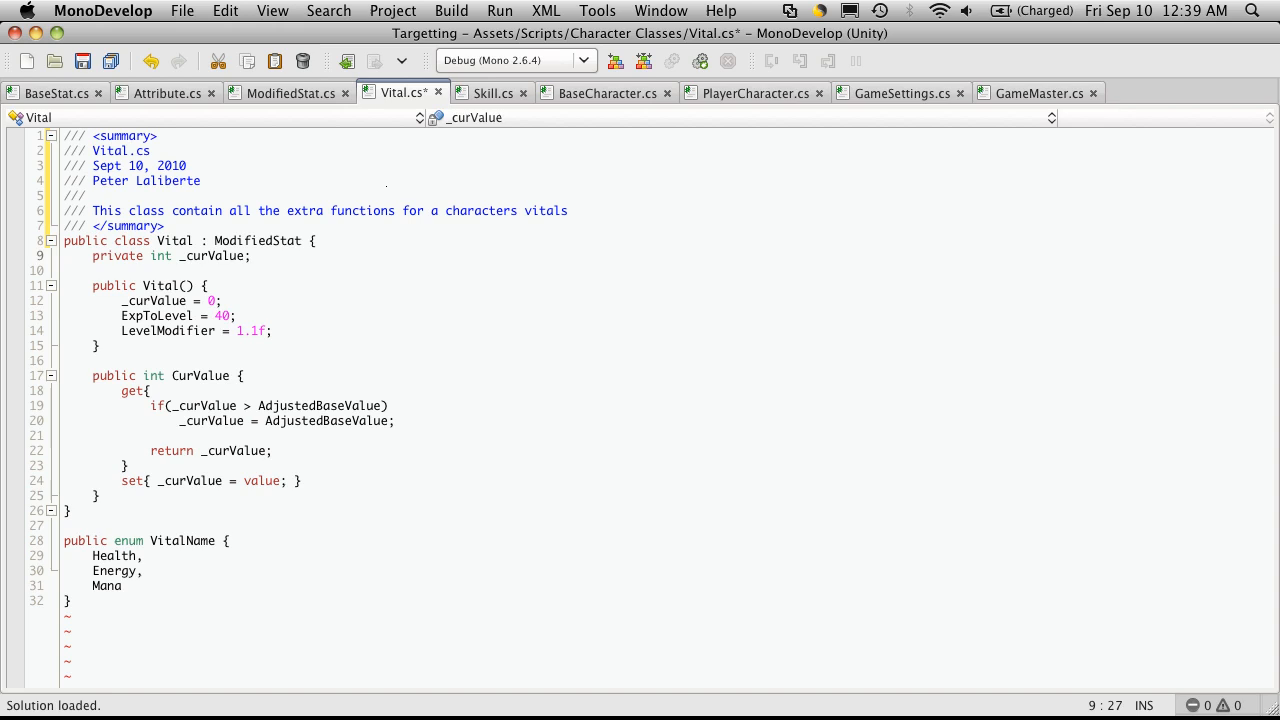
Step: Add an inline comment on _curValue describing the current value of this vital
{"action": "type", "text": "//this is the c"}
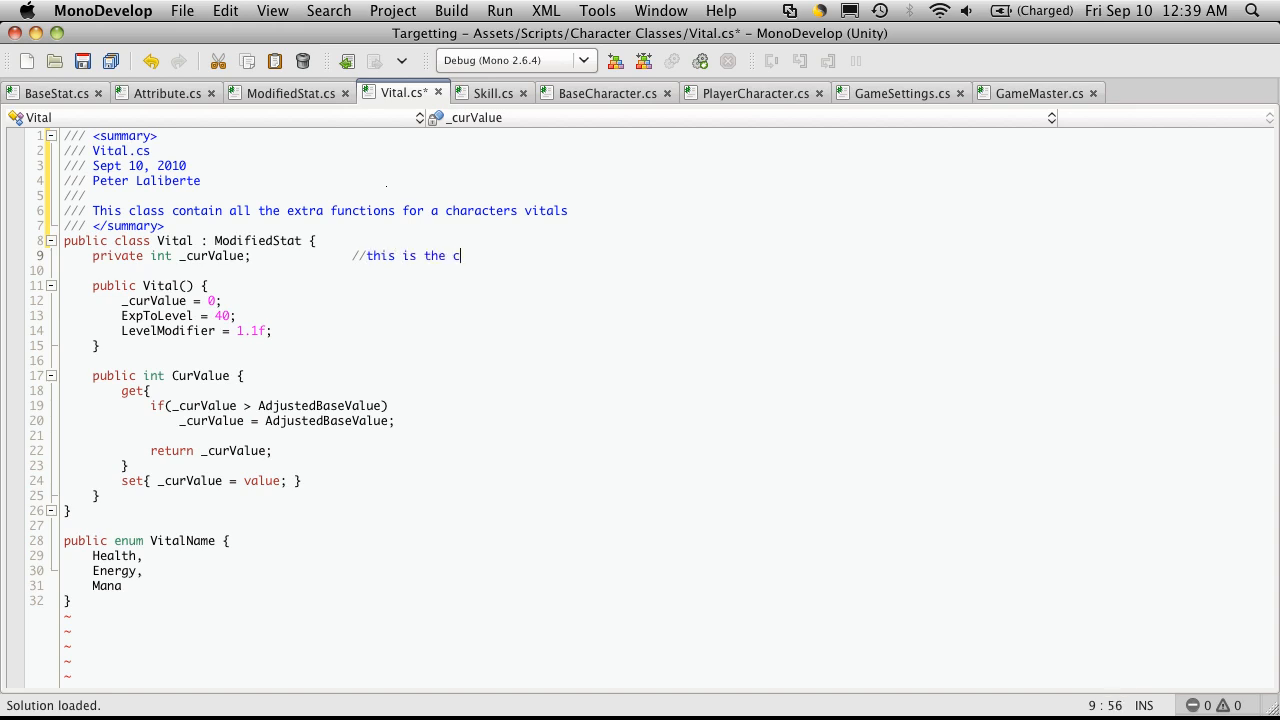
{"action": "type", "text": "urrent value if"}
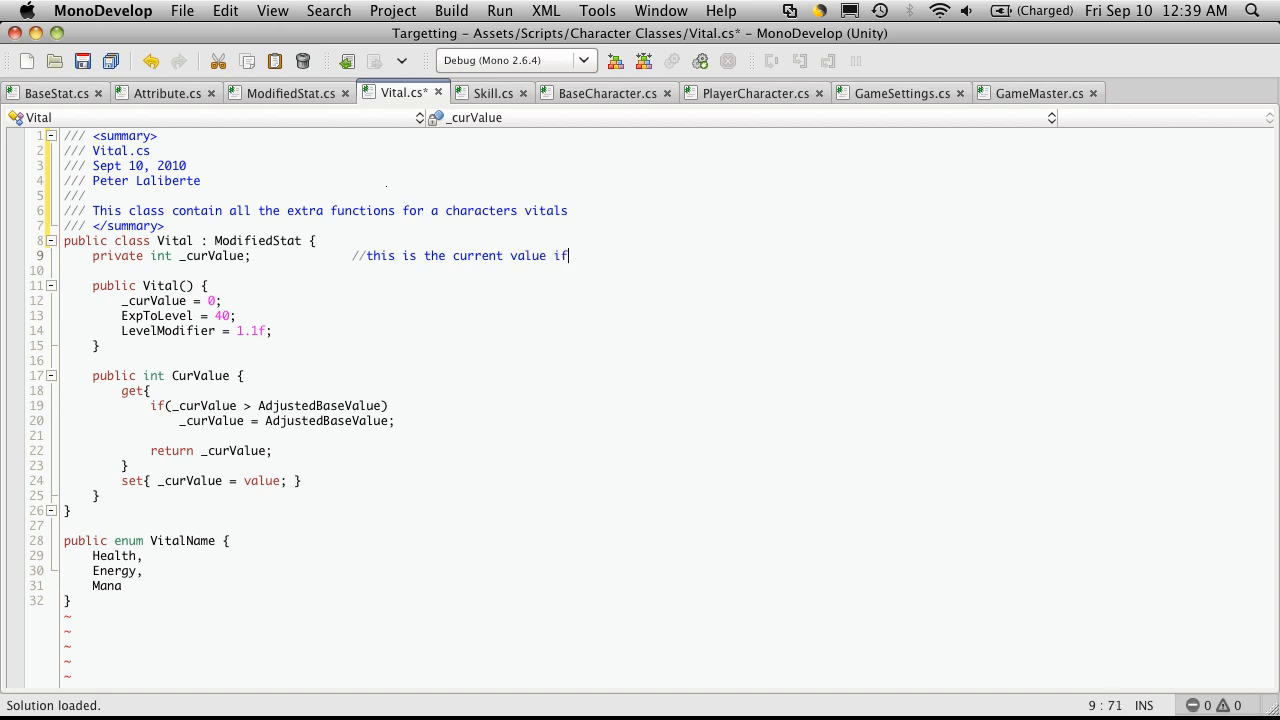
{"action": "type", "text": "this vital"}
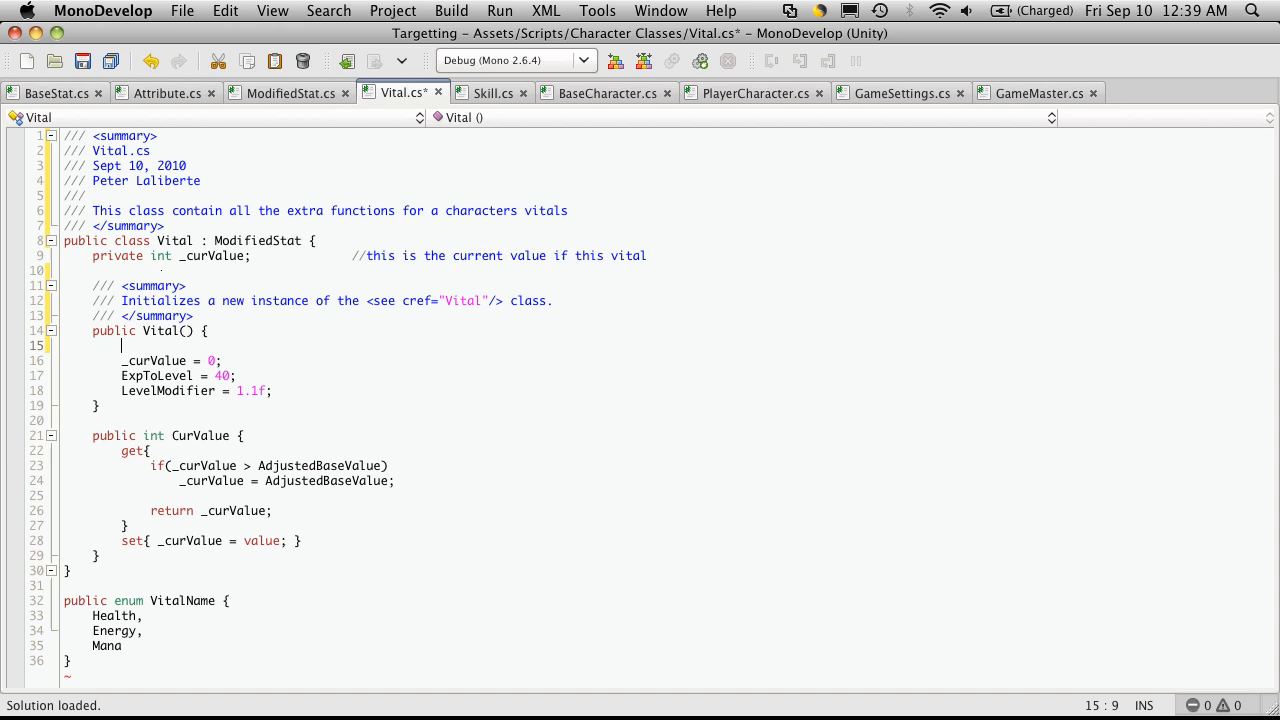
Step: Add UnityEngine.Debug.Log("Vital Created") to the Vital constructor
{"action": "type", "text": "UnityEngine.Debu"}
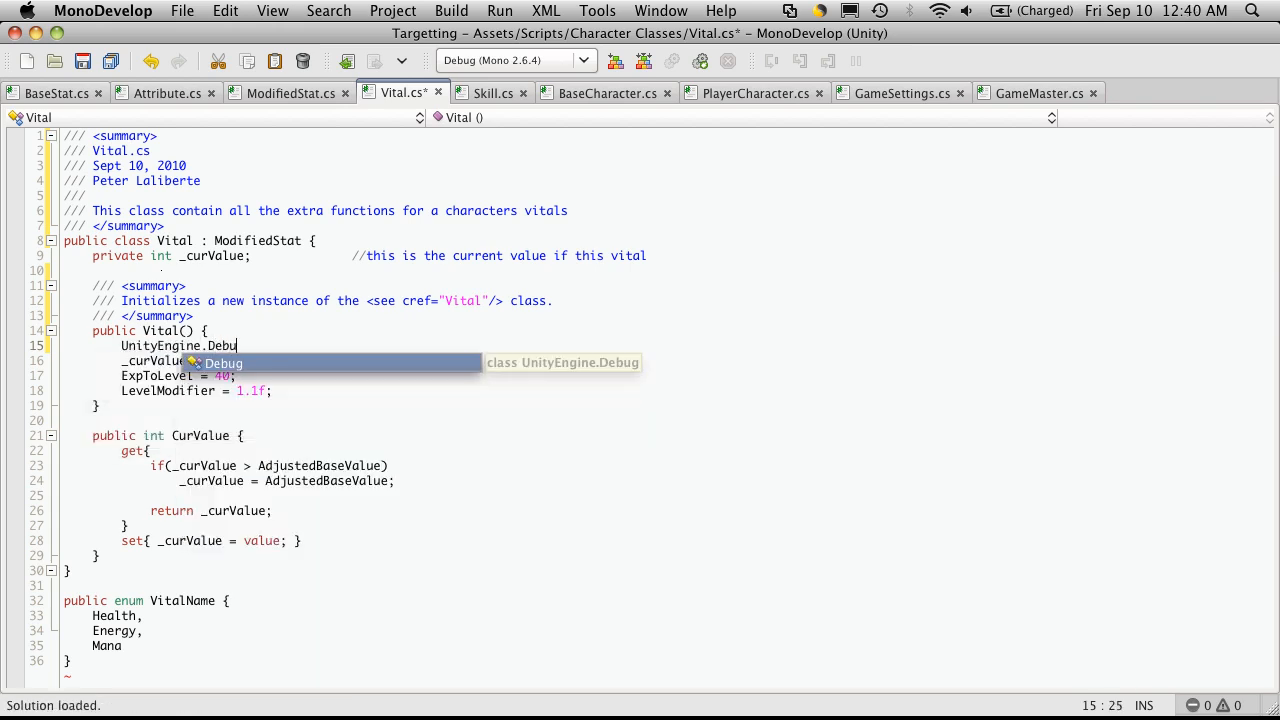
{"action": "type", "text": "g.Log();"}
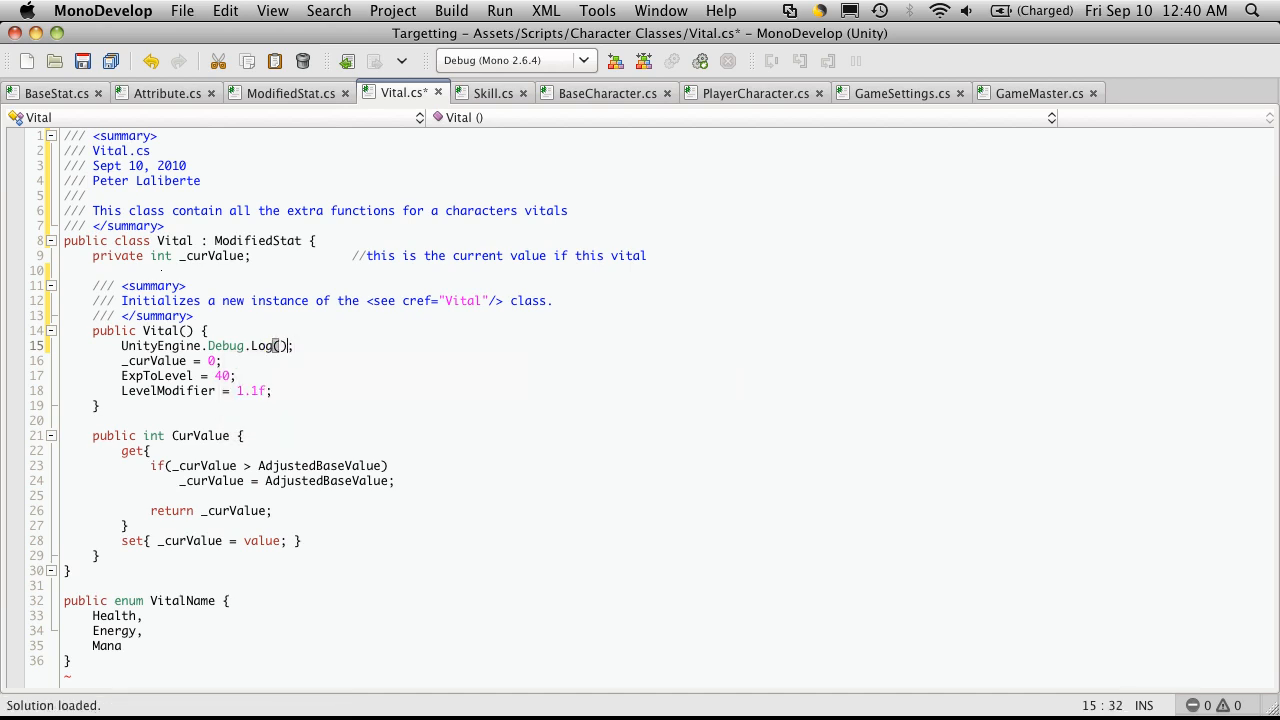
{"action": "type", "text": "\""}
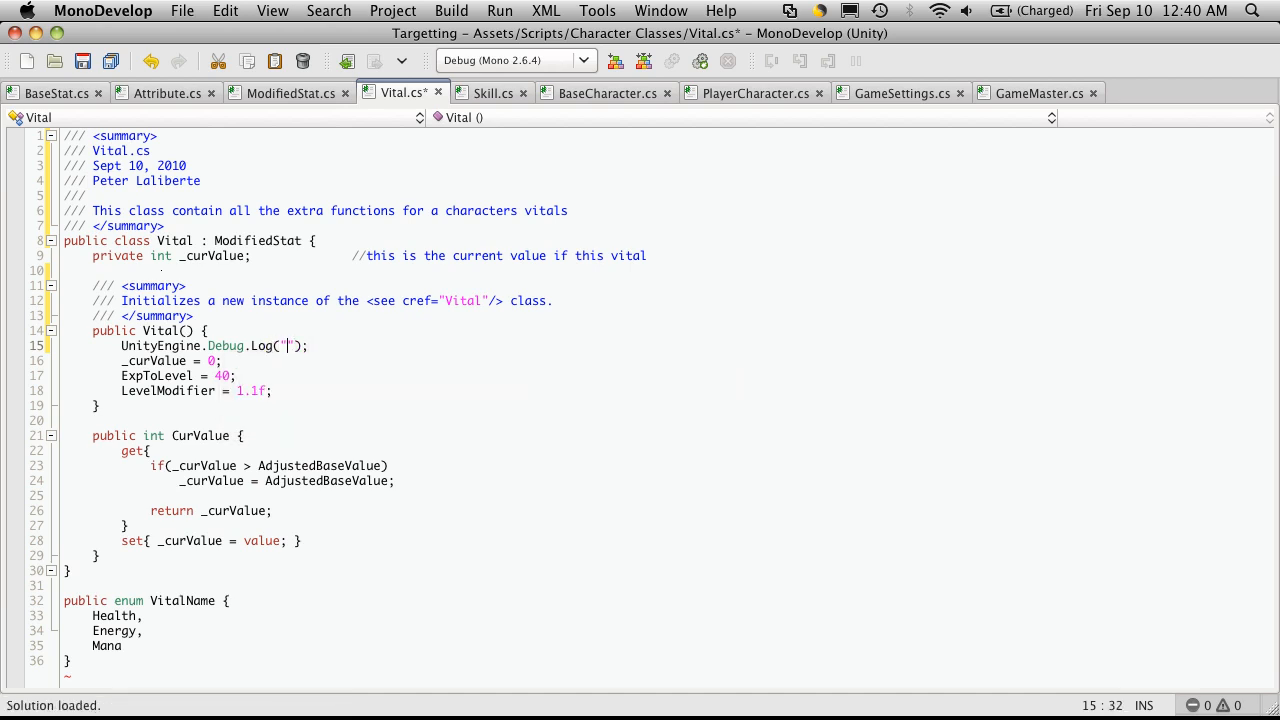
{"action": "type", "text": "Vital Cre"}
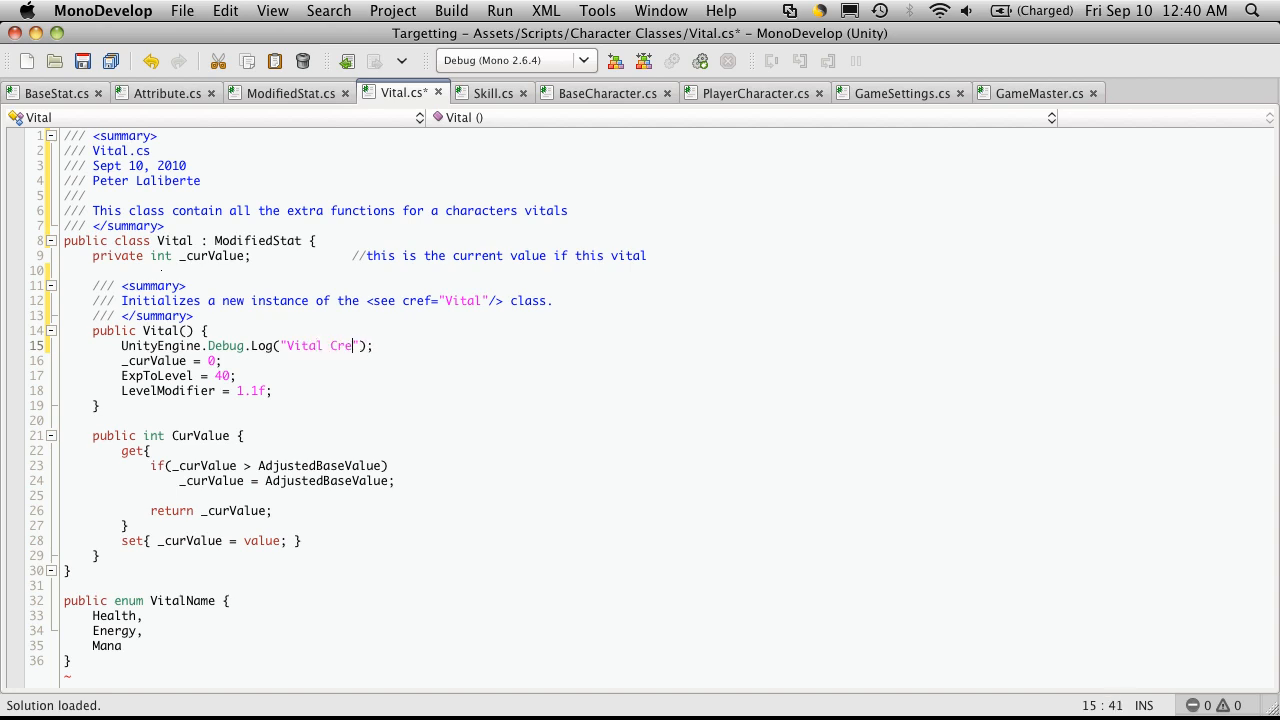
{"action": "type", "text": "ated"}
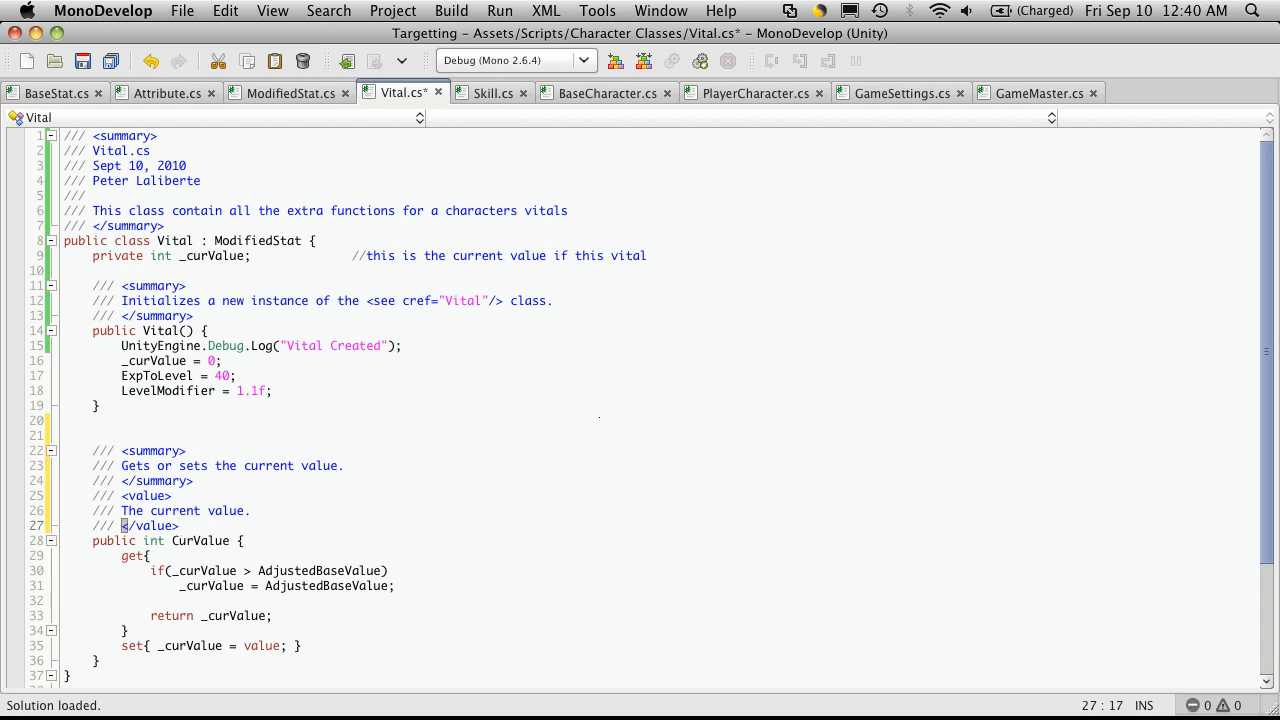
Step: Explain in the CurValue summary that getting _curValue checks it's not greater than AdjustedBaseValue
{"action": "scroll", "scroll_direction": "down", "scroll_amount": 3}
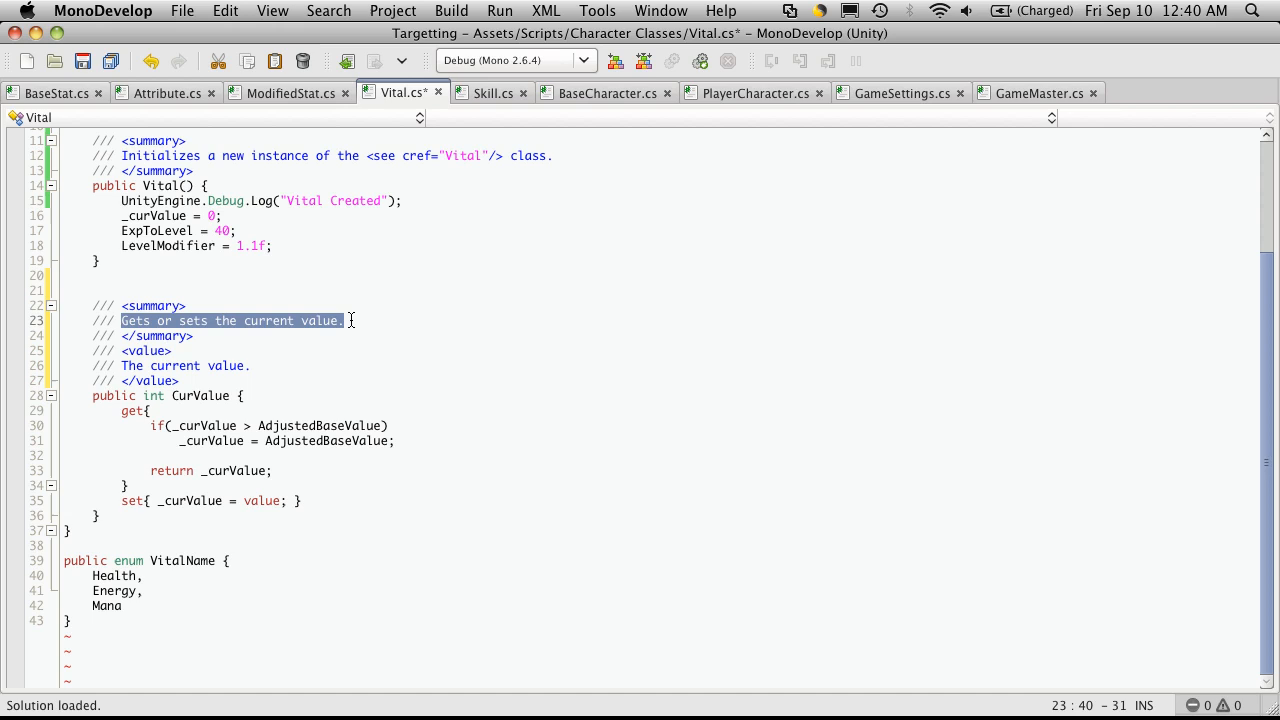
{"action": "type", "text": "When getting the"}
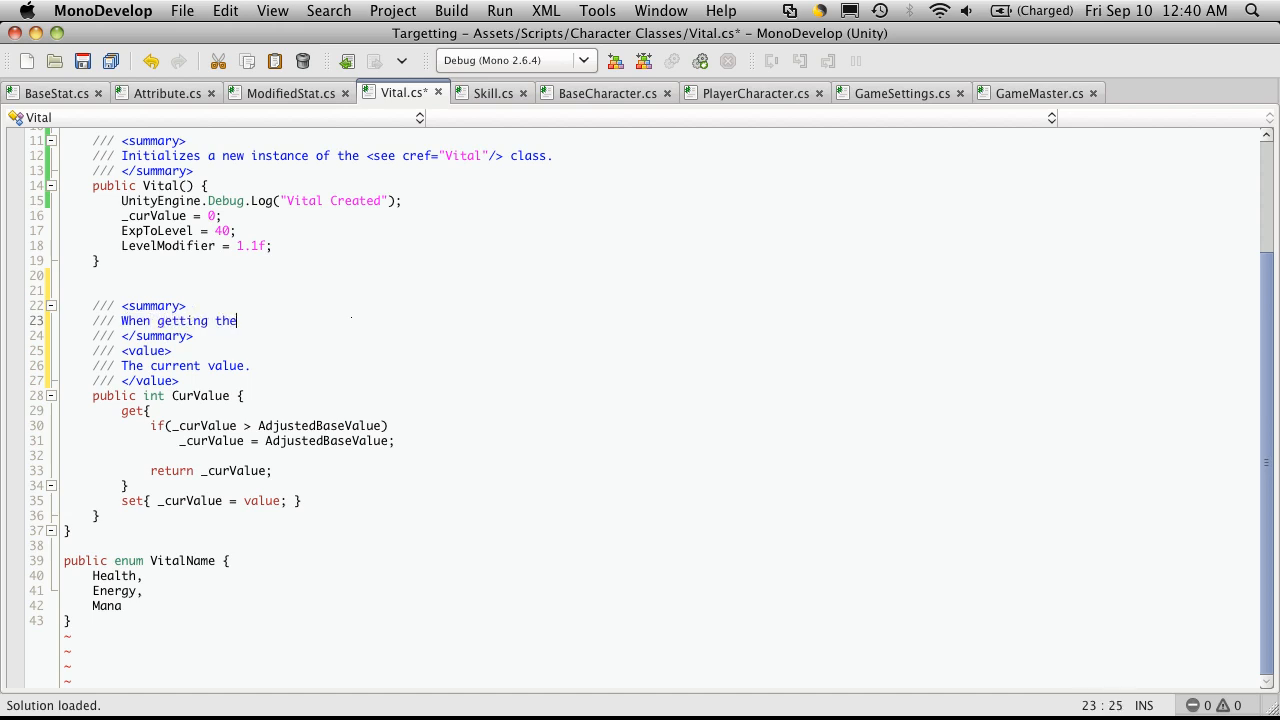
{"action": "type", "text": "_c"}
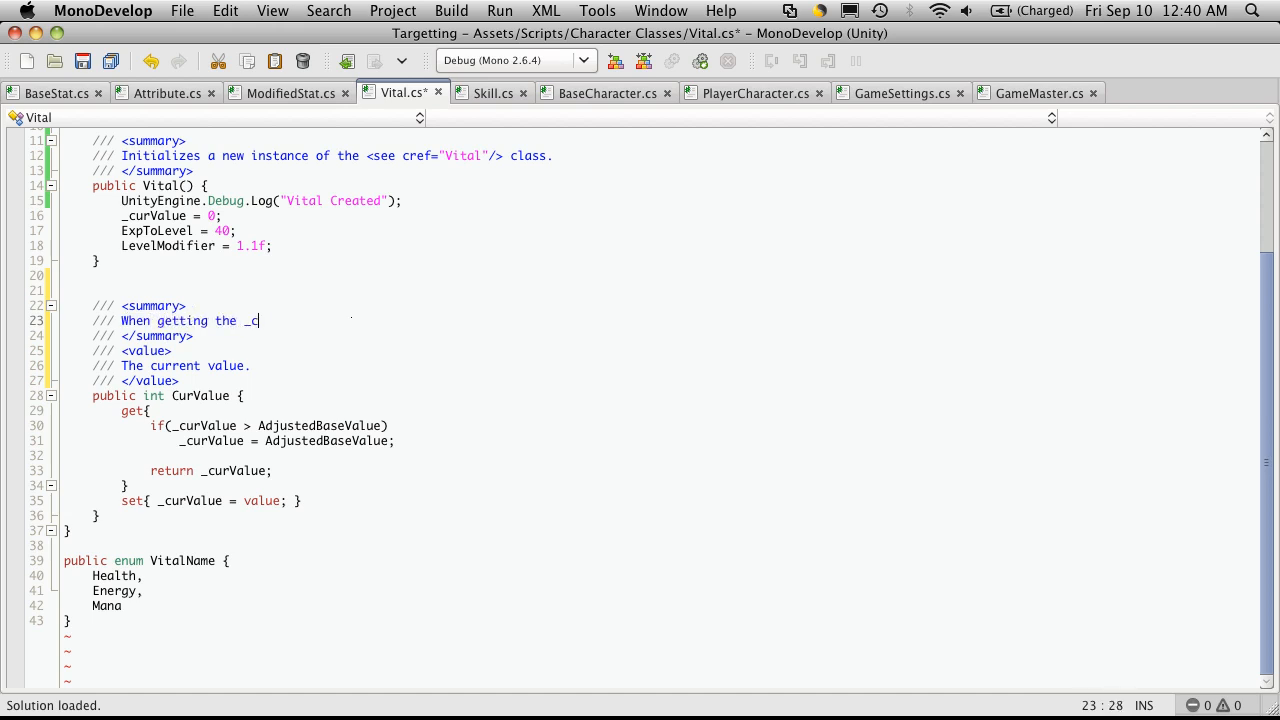
{"action": "type", "text": "ur"}
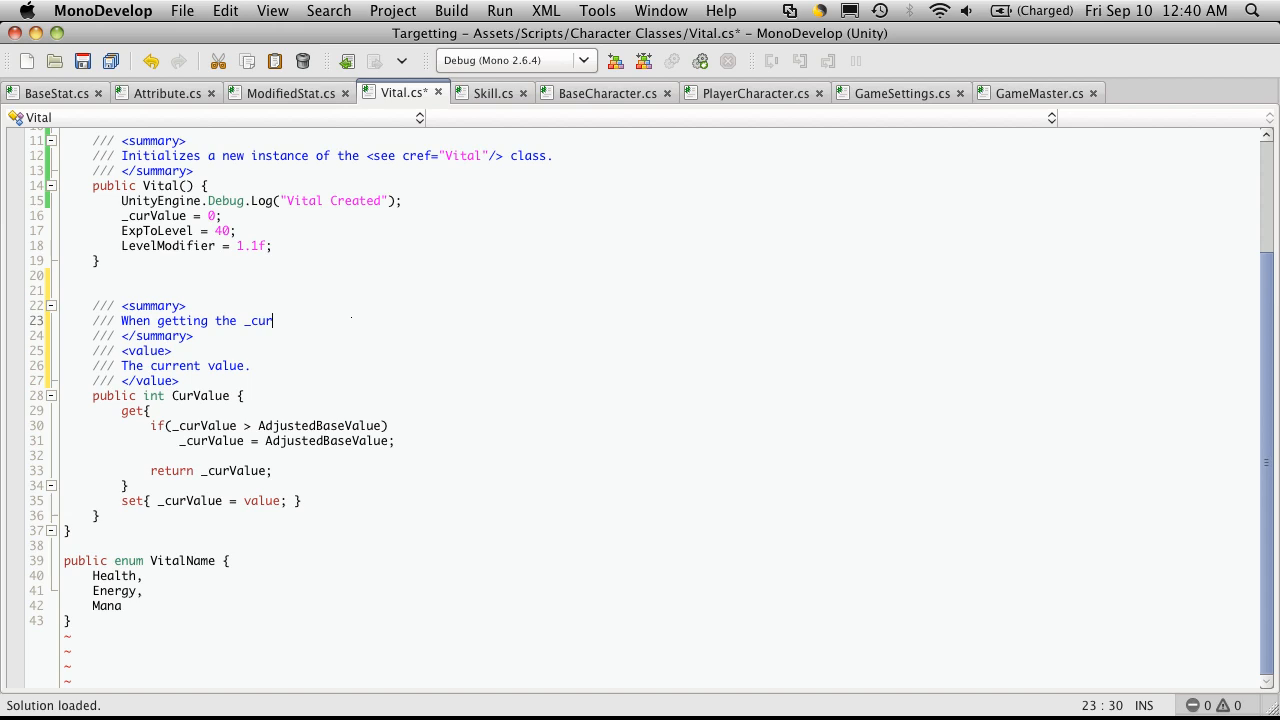
{"action": "type", "text": "Va"}
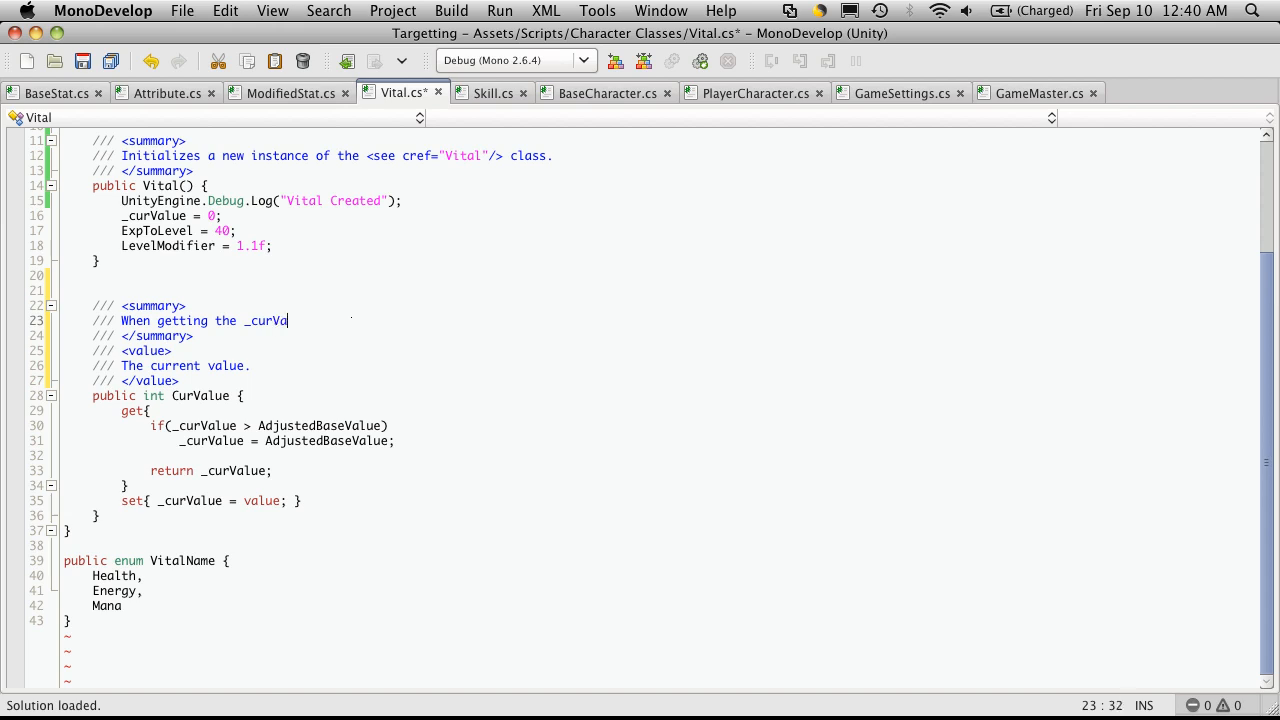
{"action": "type", "text": "le"}
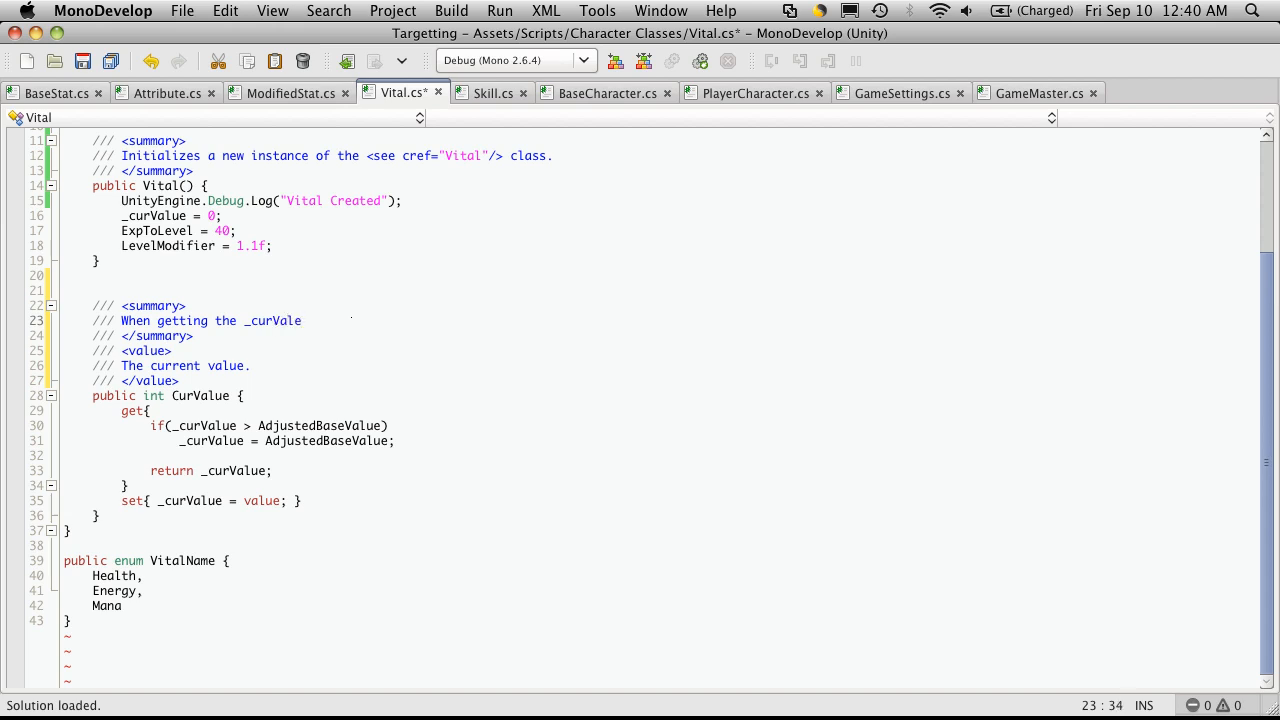
{"action": "type", "text": "ue"}
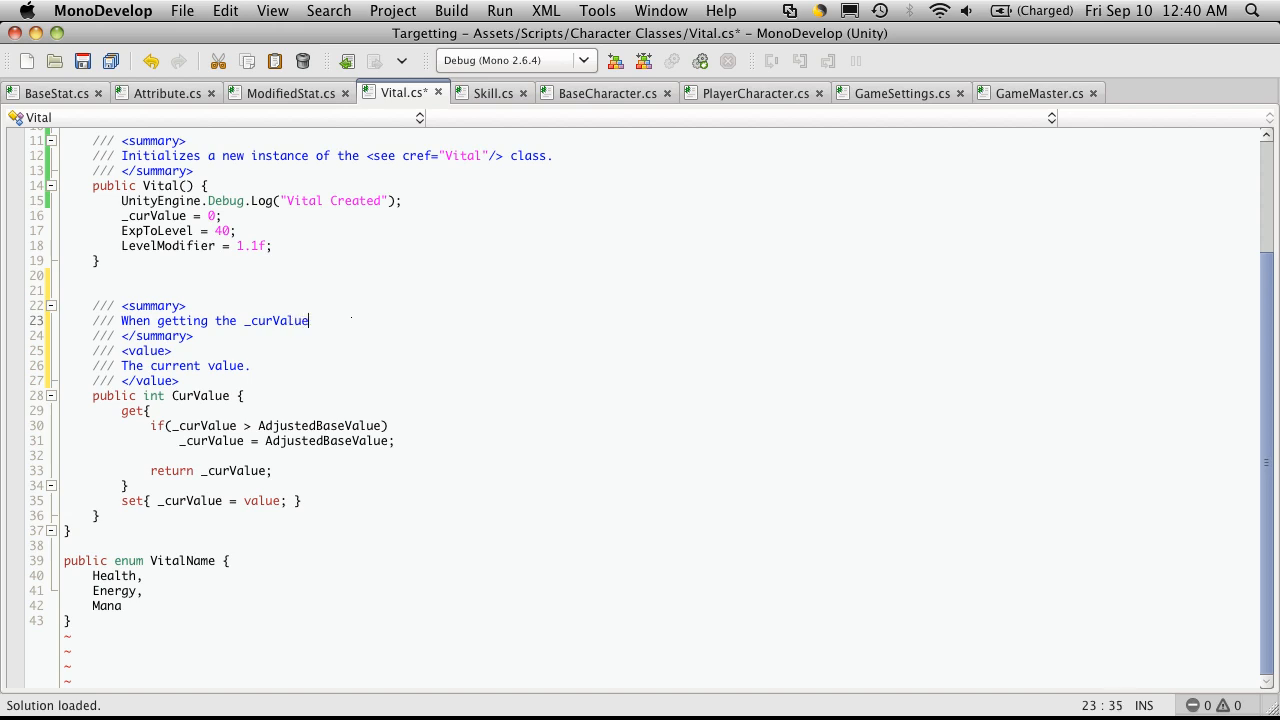
{"action": "type", "text": ", make sure that"}
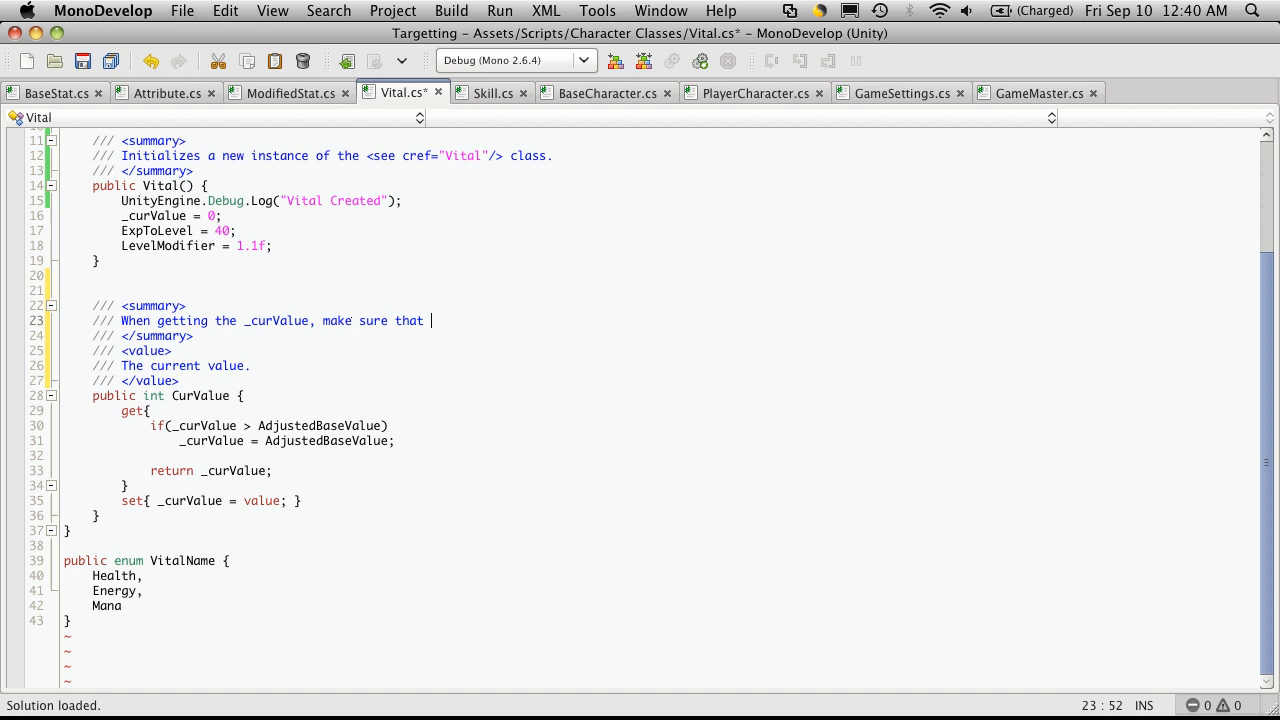
{"action": "type", "text": "it is not greater than our A"}
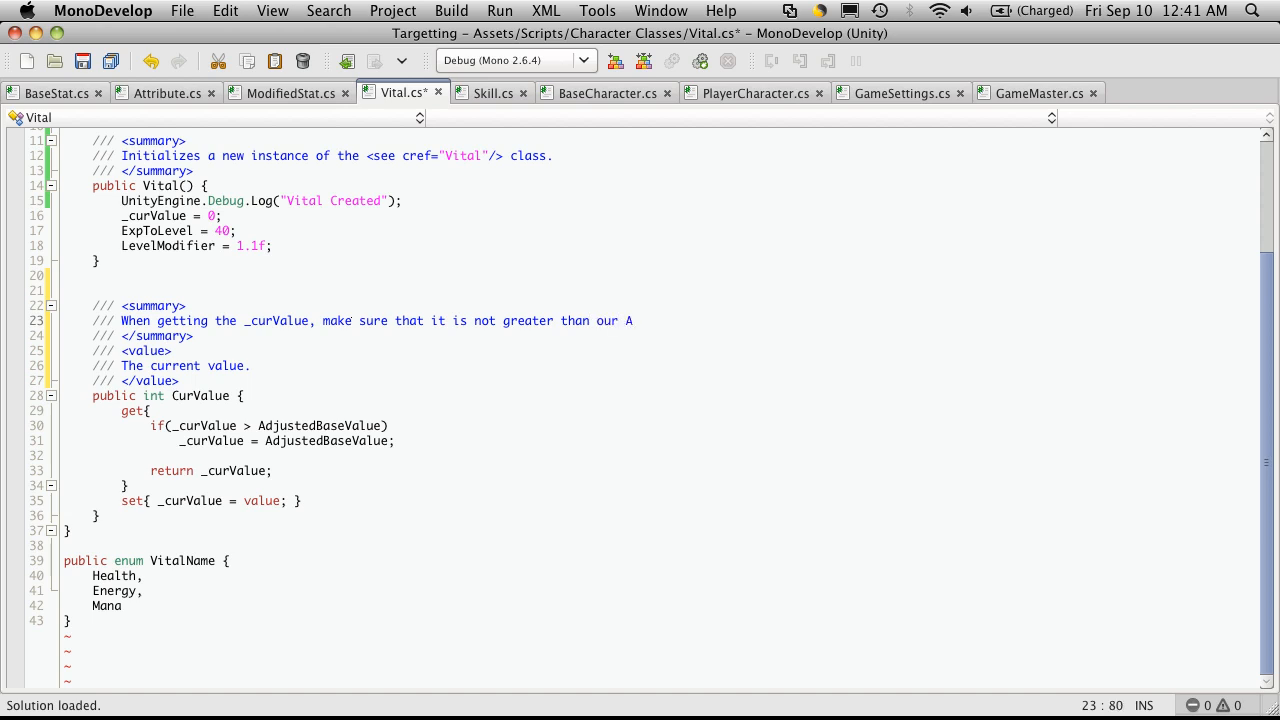
{"action": "type", "text": "djustedBa"}
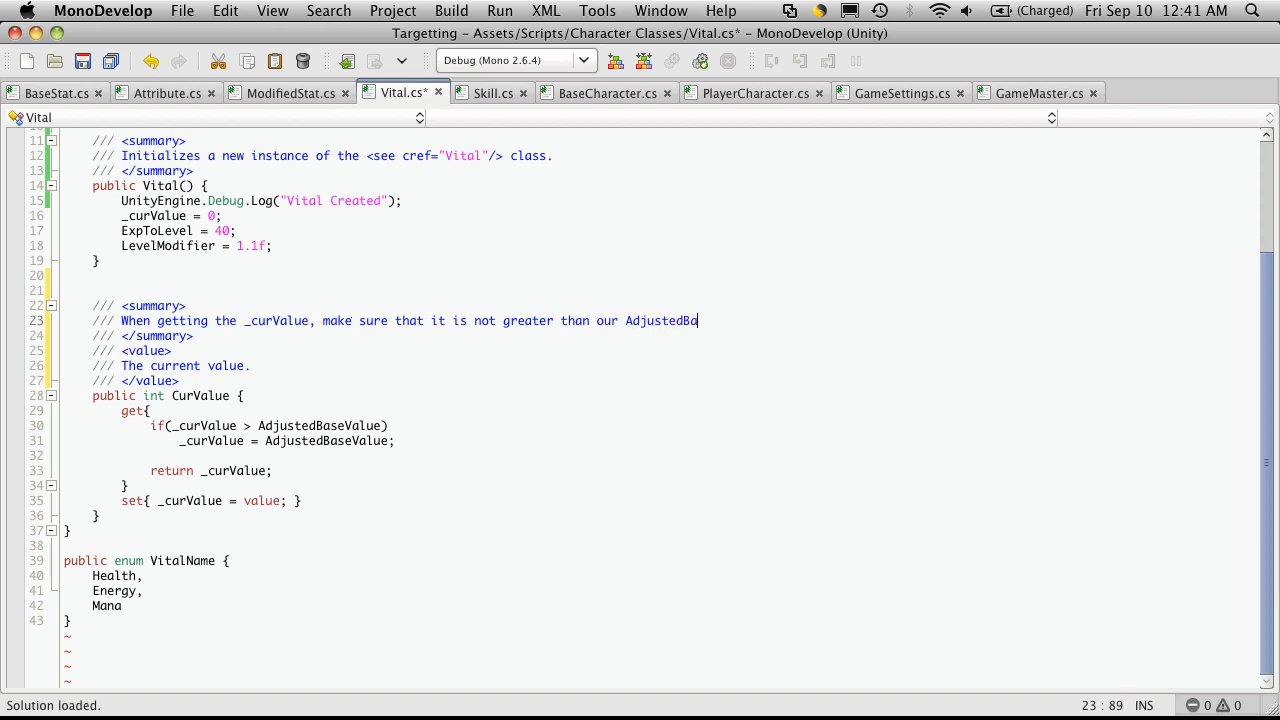
{"action": "type", "text": "seVak="}
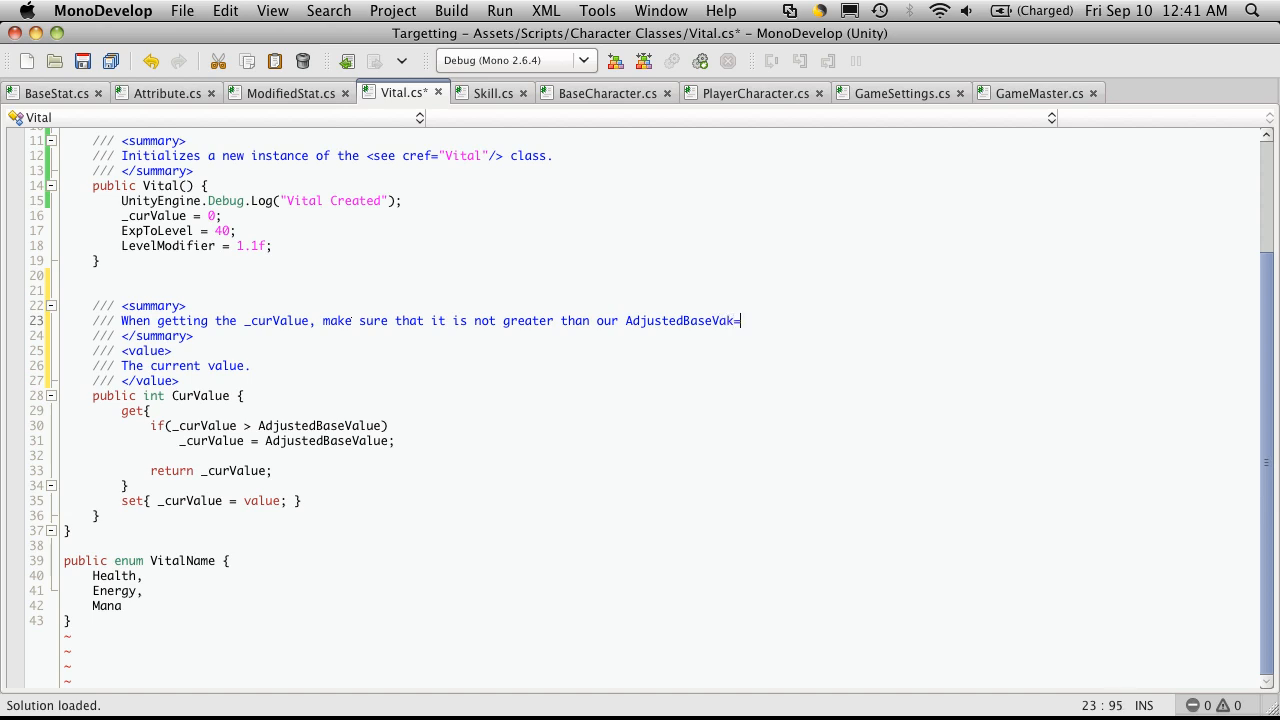
{"action": "key", "text": "backspace"}
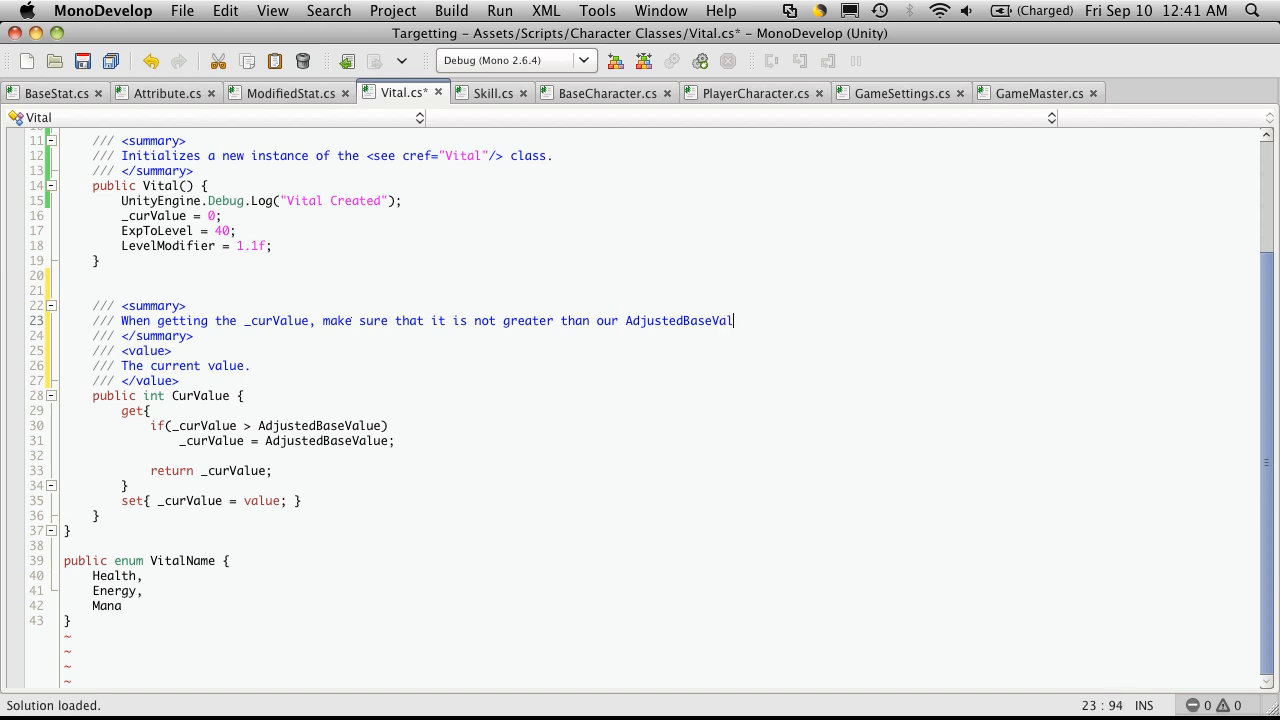
{"action": "type", "text": "ue."}
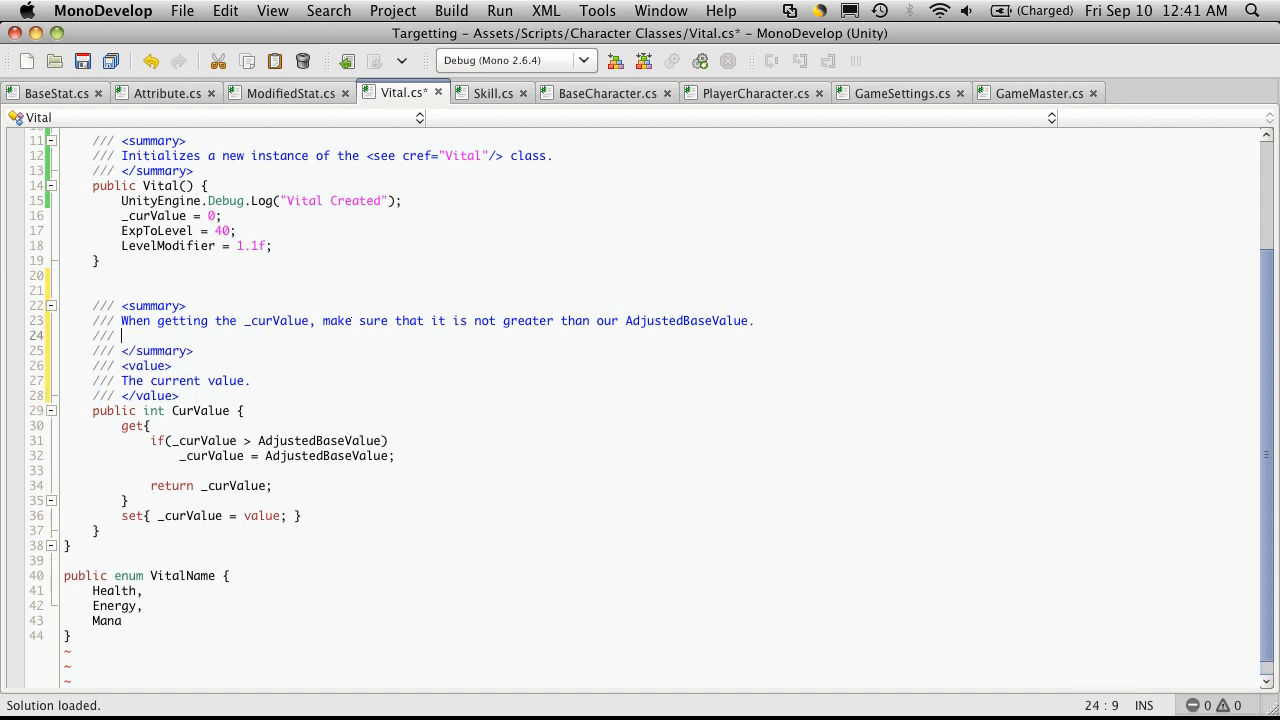
Step: Add 'If it is, make it the same as our AdjustedBaseValue' to the summary
{"action": "type", "text": "If it is,"}
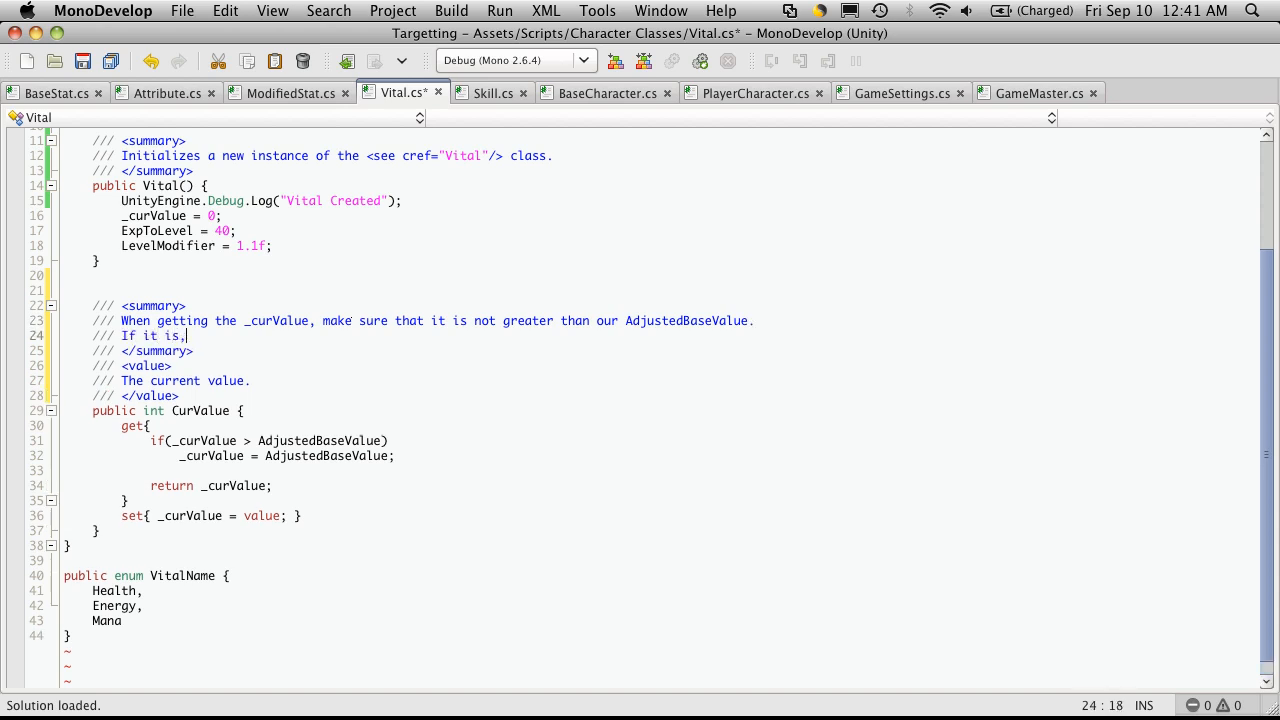
{"action": "type", "text": "make it the same as"}
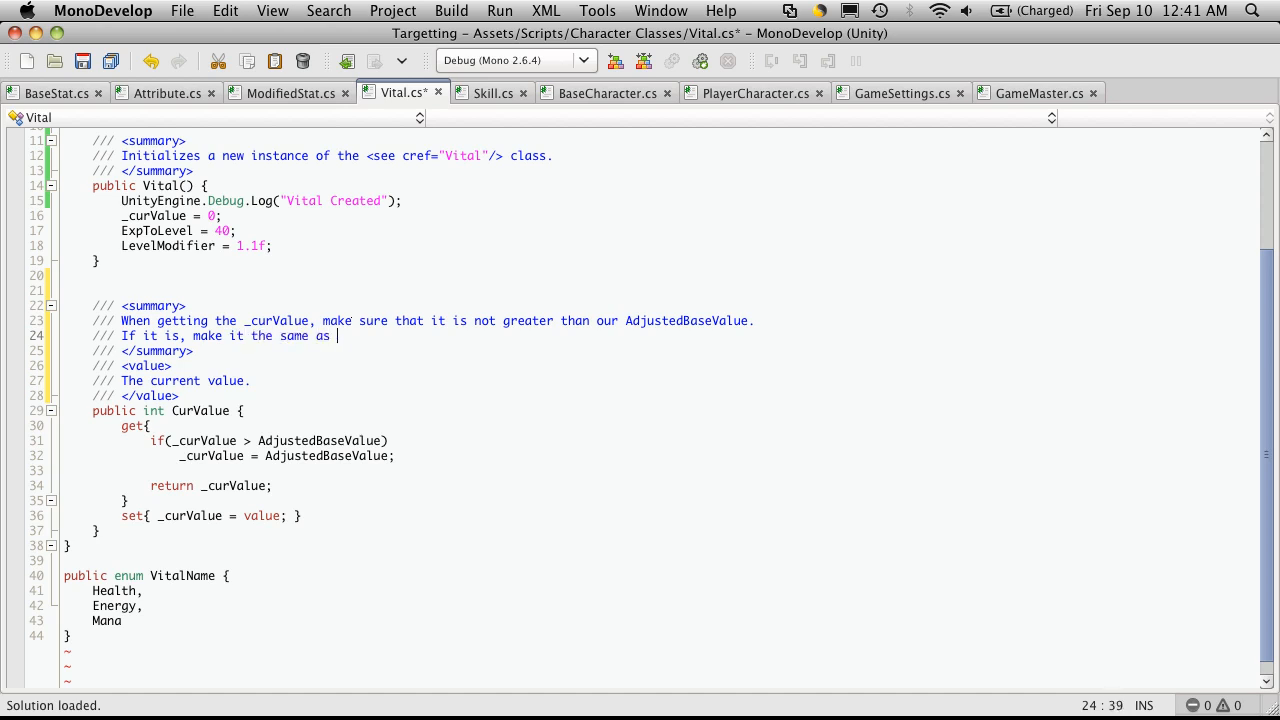
{"action": "type", "text": "our Adjust"}
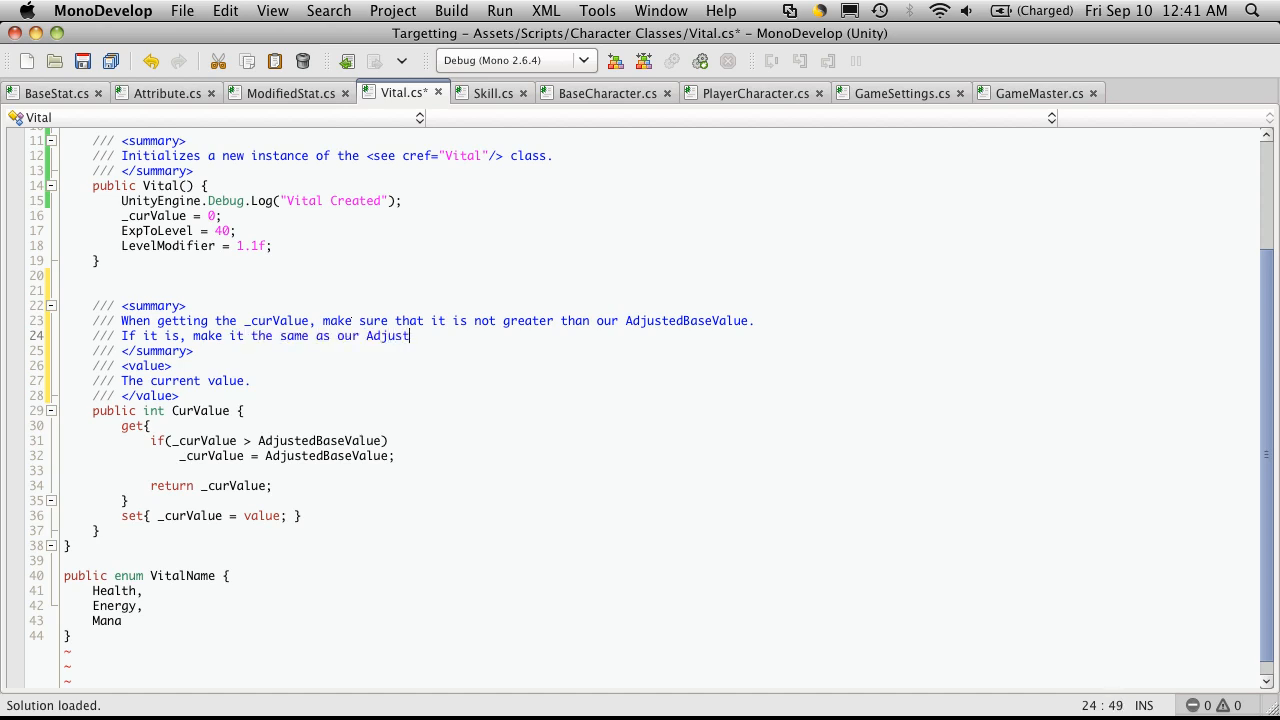
{"action": "type", "text": "edBaseVal"}
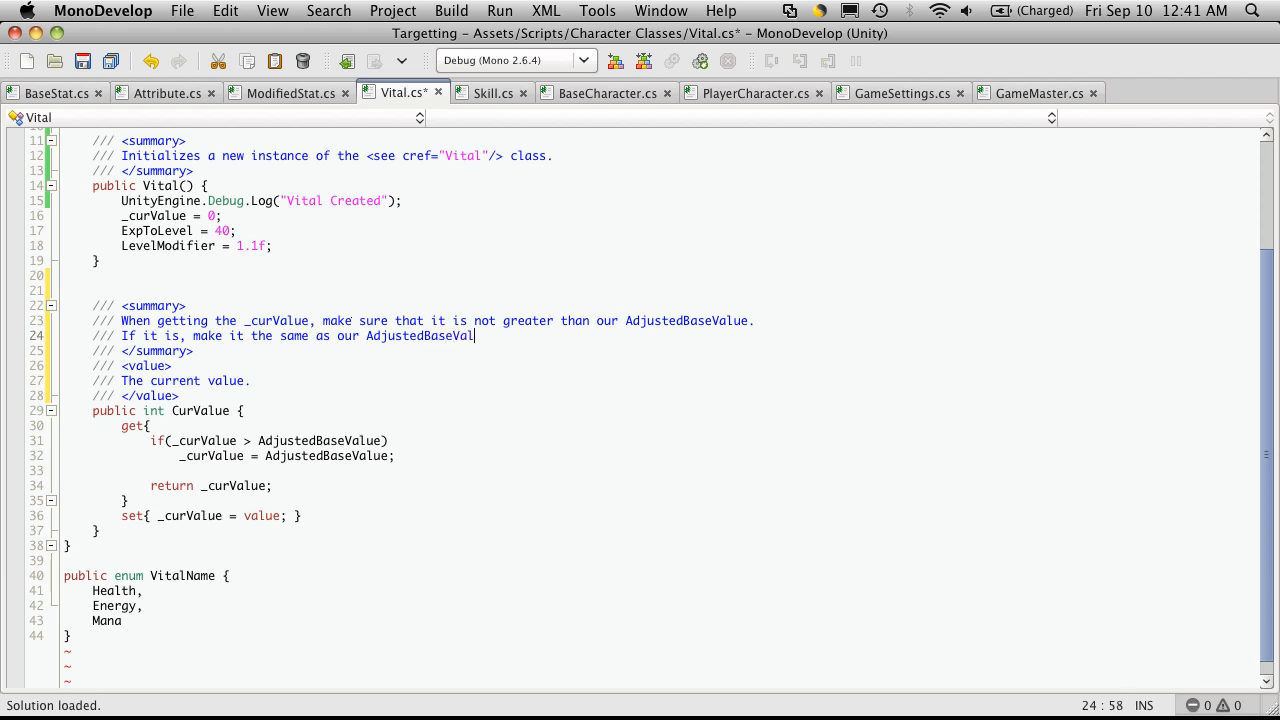
{"action": "type", "text": "ue"}
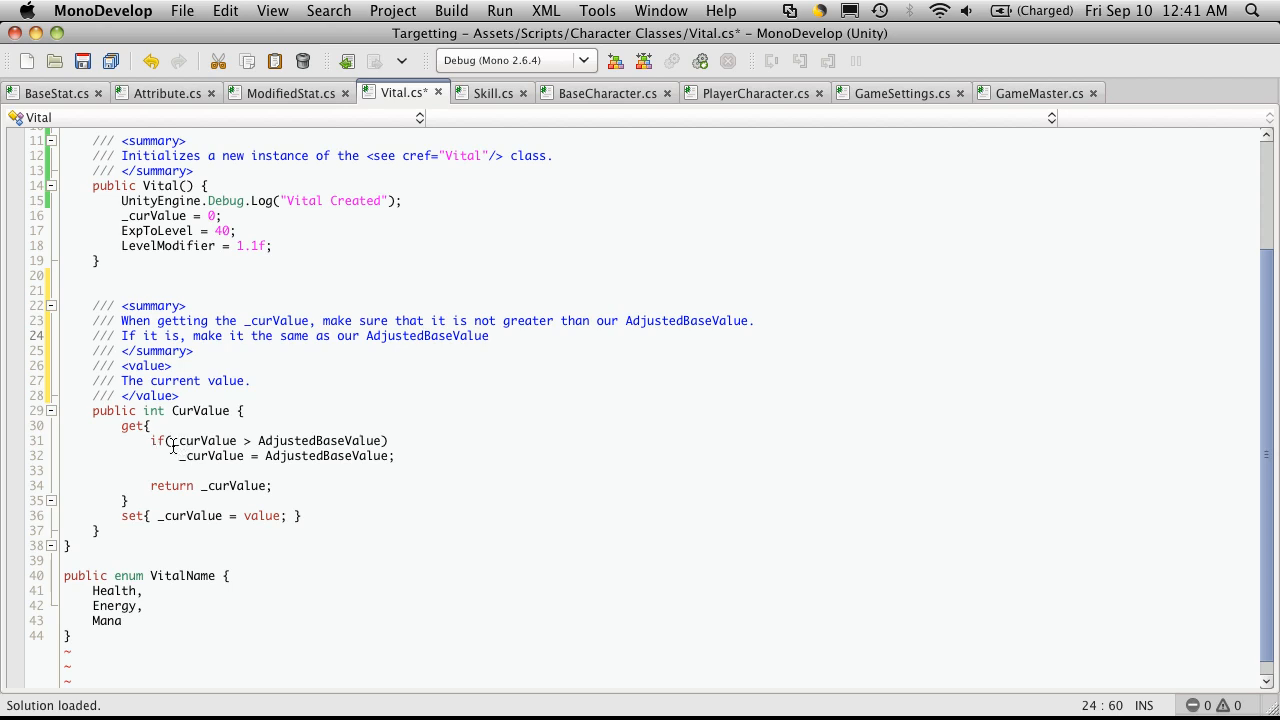
{"action": "double_click", "coordinate": [204, 440]}
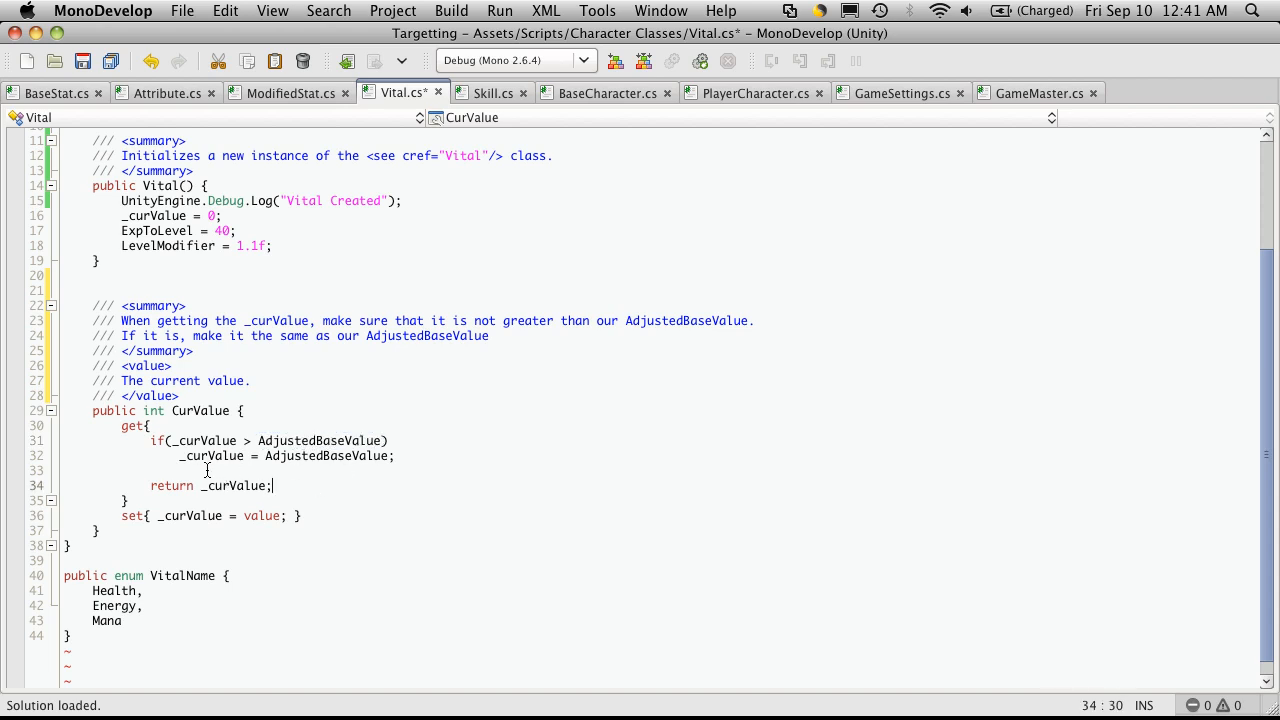
{"action": "double_click", "coordinate": [209, 456]}
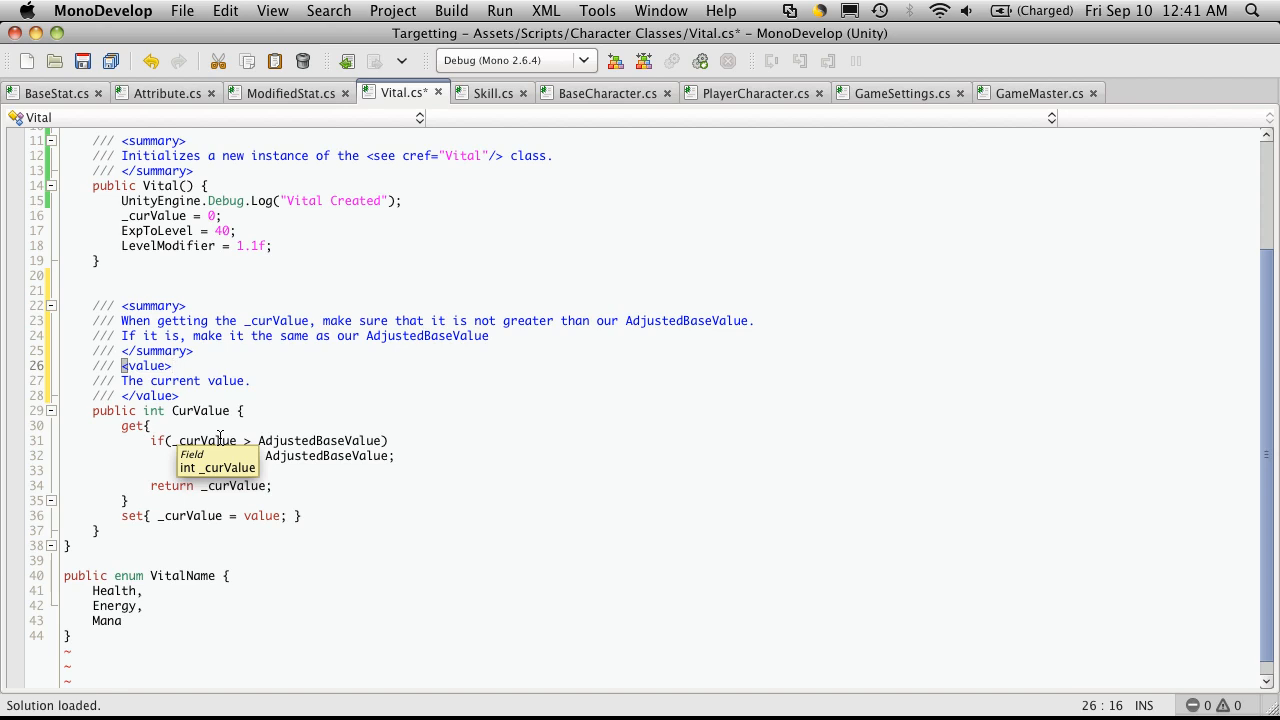
{"action": "mouse_move", "coordinate": [232, 446]}
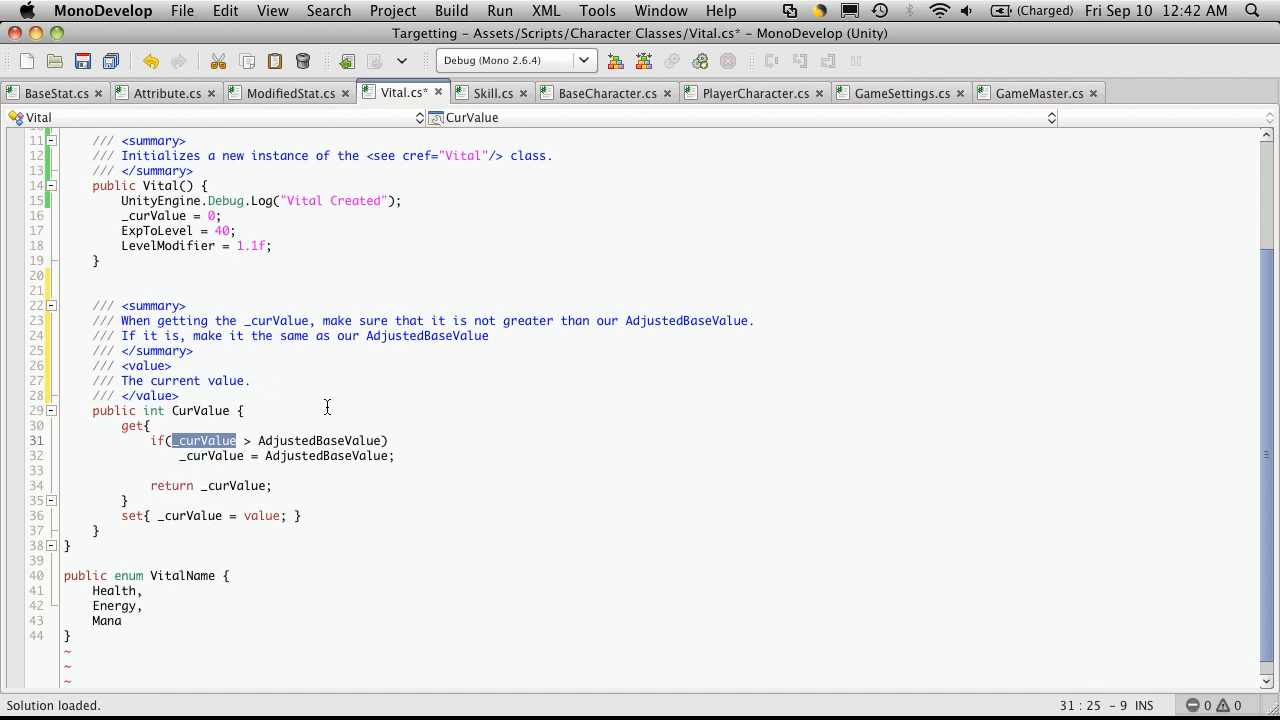
{"action": "mouse_move", "coordinate": [217, 485]}
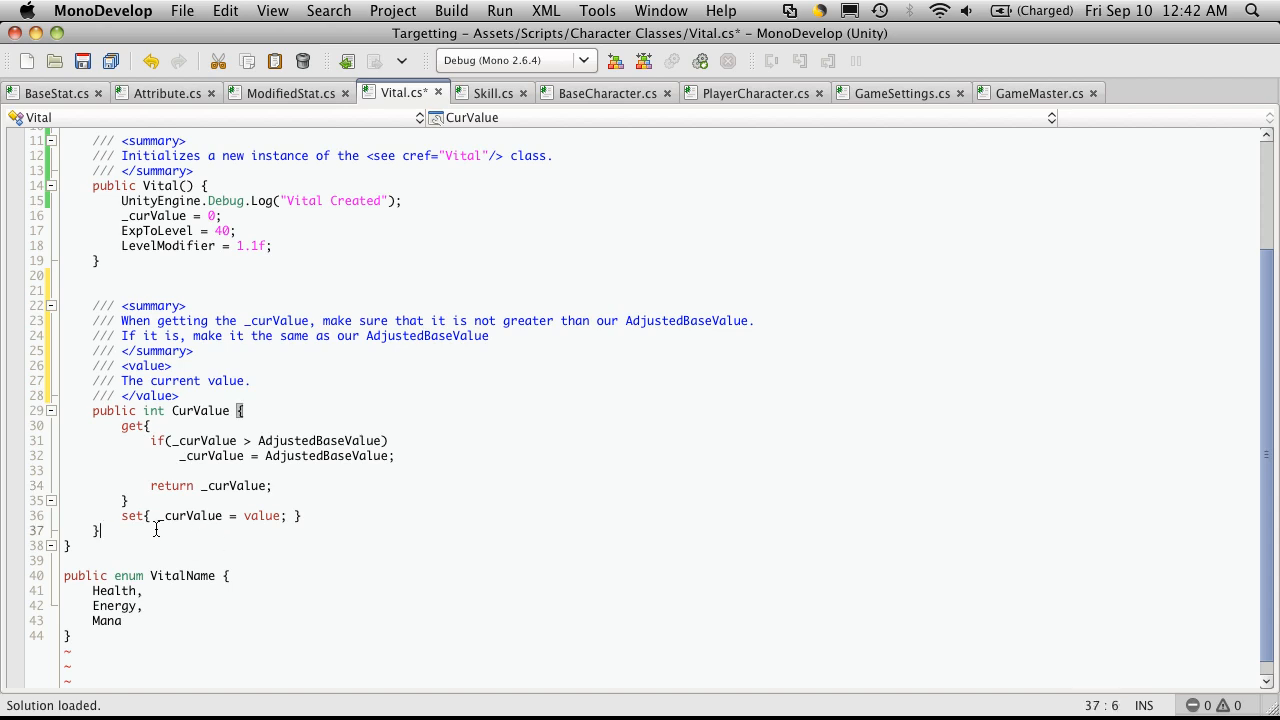
{"action": "left_click", "coordinate": [205, 516]}
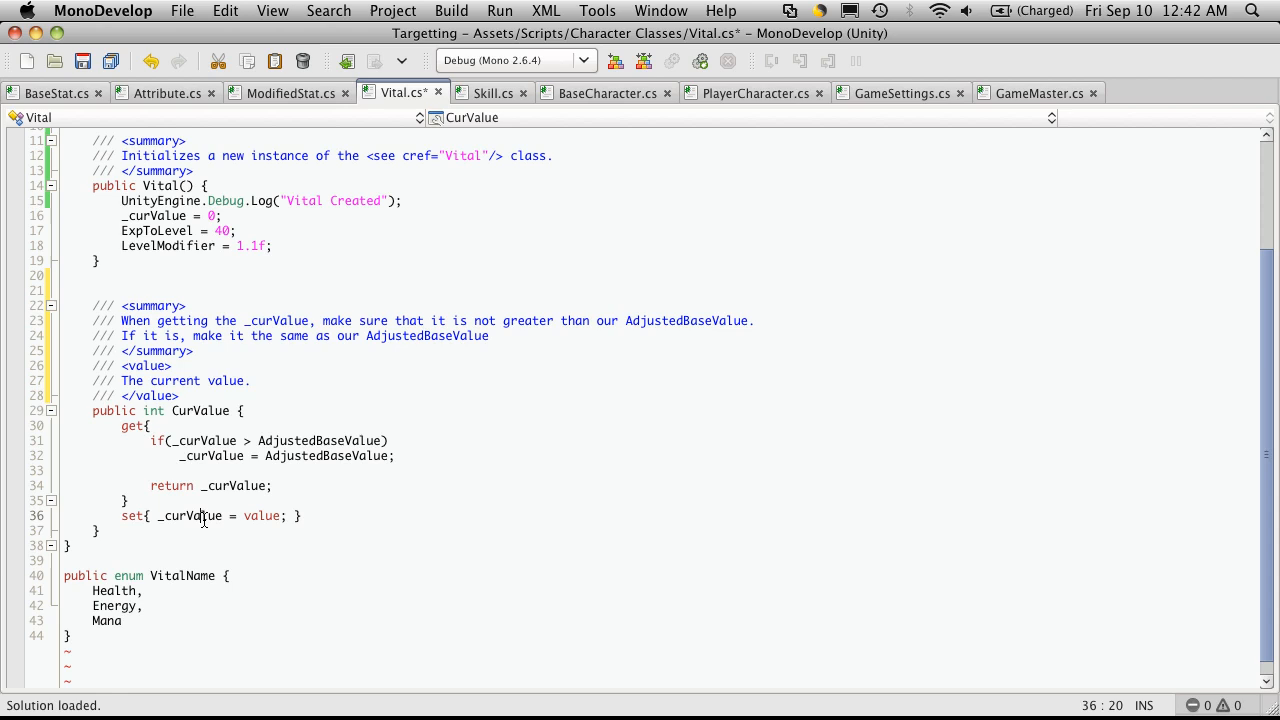
{"action": "double_click", "coordinate": [188, 515]}
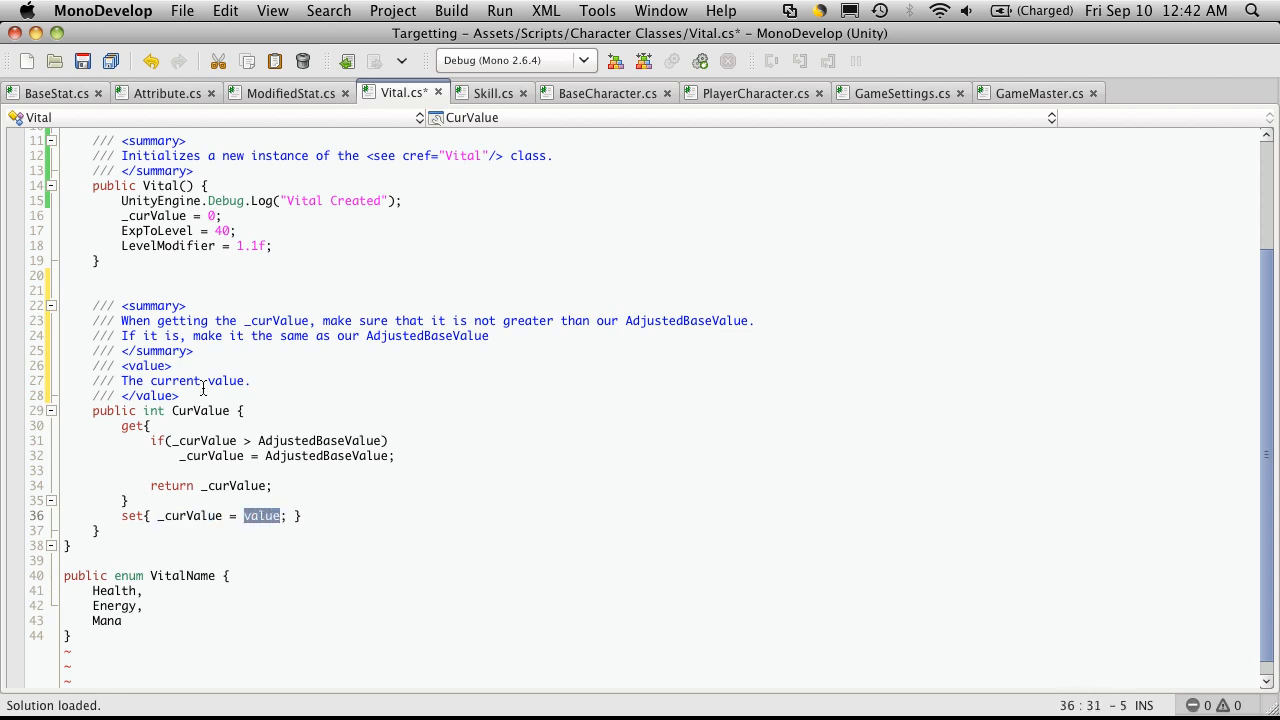
{"action": "mouse_move", "coordinate": [250, 388]}
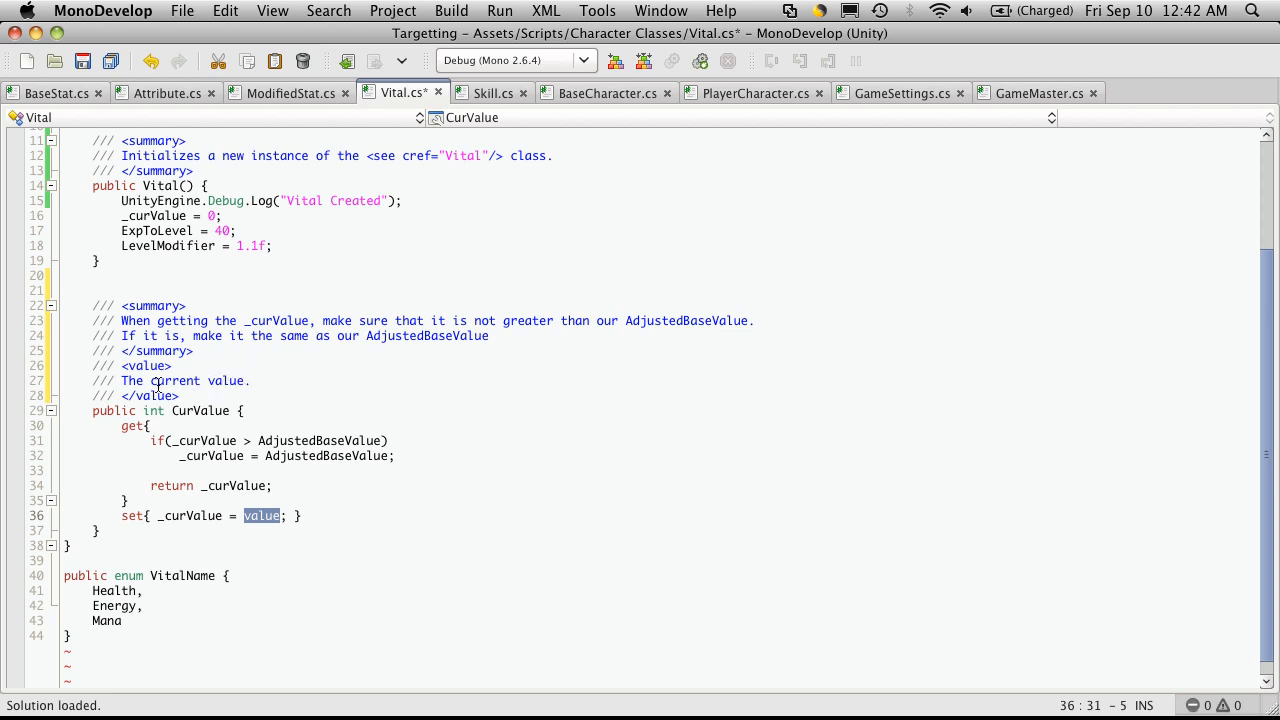
Step: Summarize the VitalName enum as just a list of the character's vitals
{"action": "scroll", "scroll_direction": "down", "scroll_amount": 3}
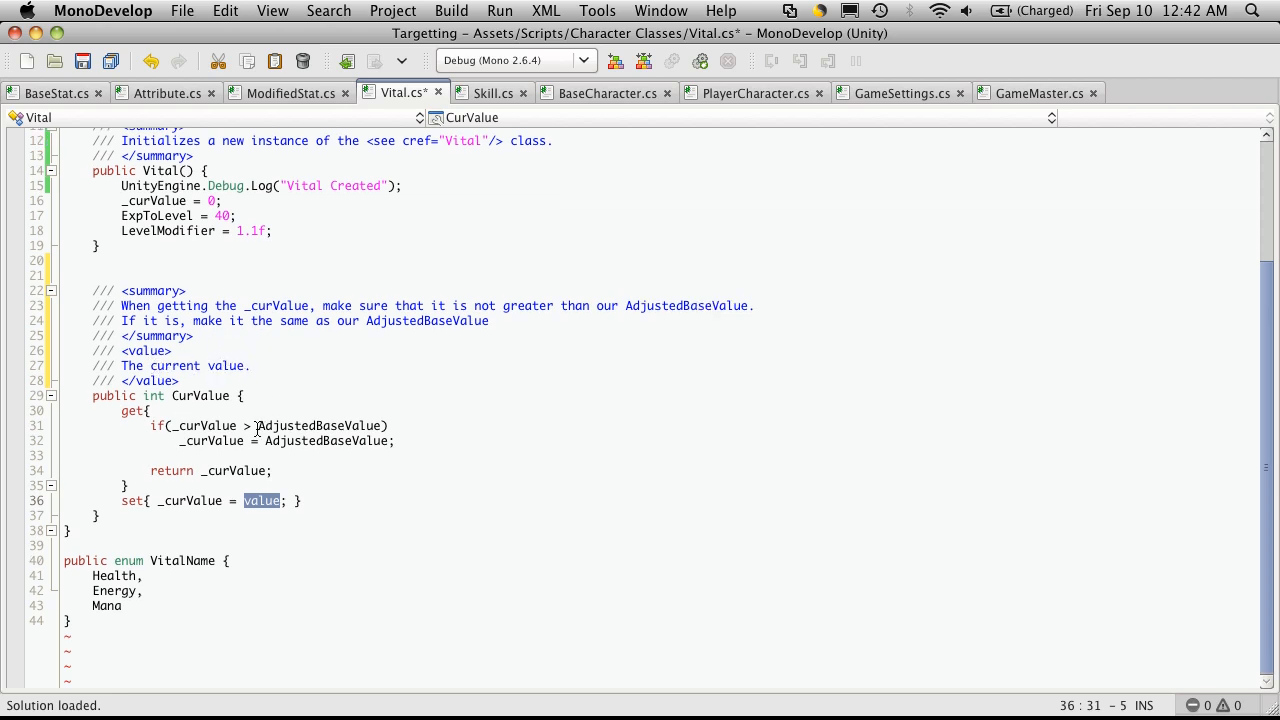
{"action": "left_click", "coordinate": [172, 541]}
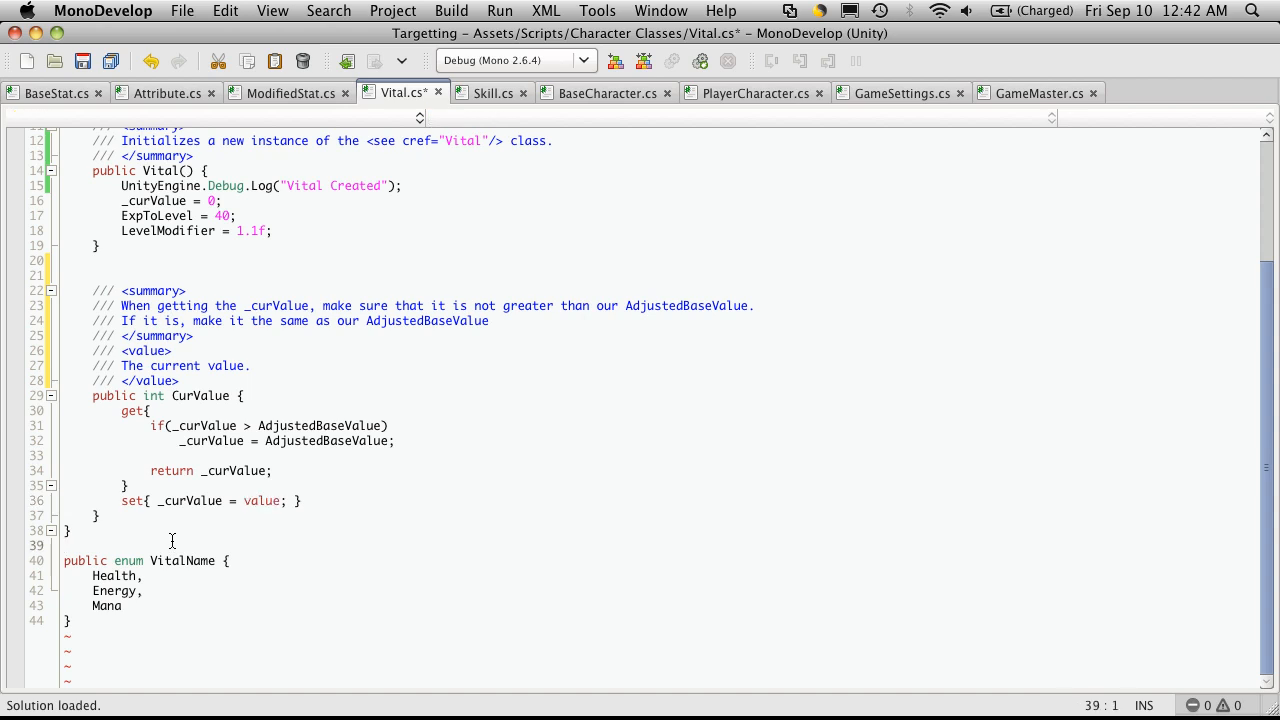
{"action": "type", "text": "/// This"}
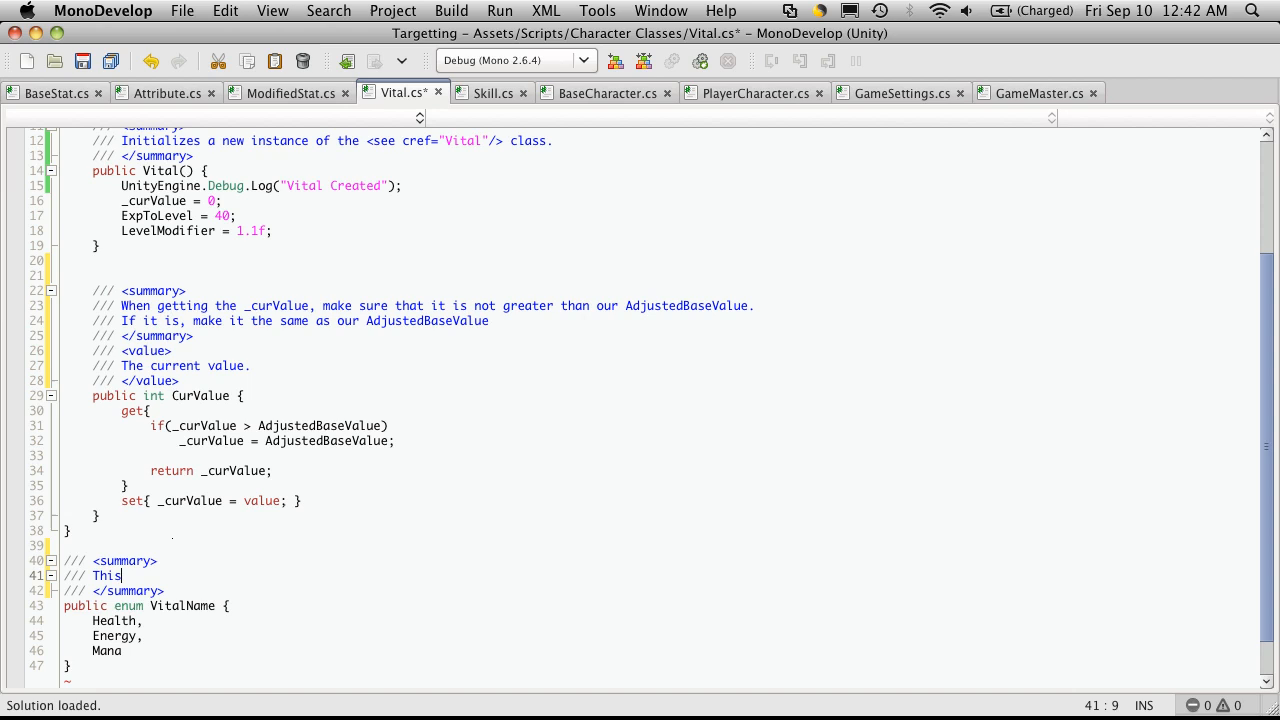
{"action": "type", "text": "enumerations is"}
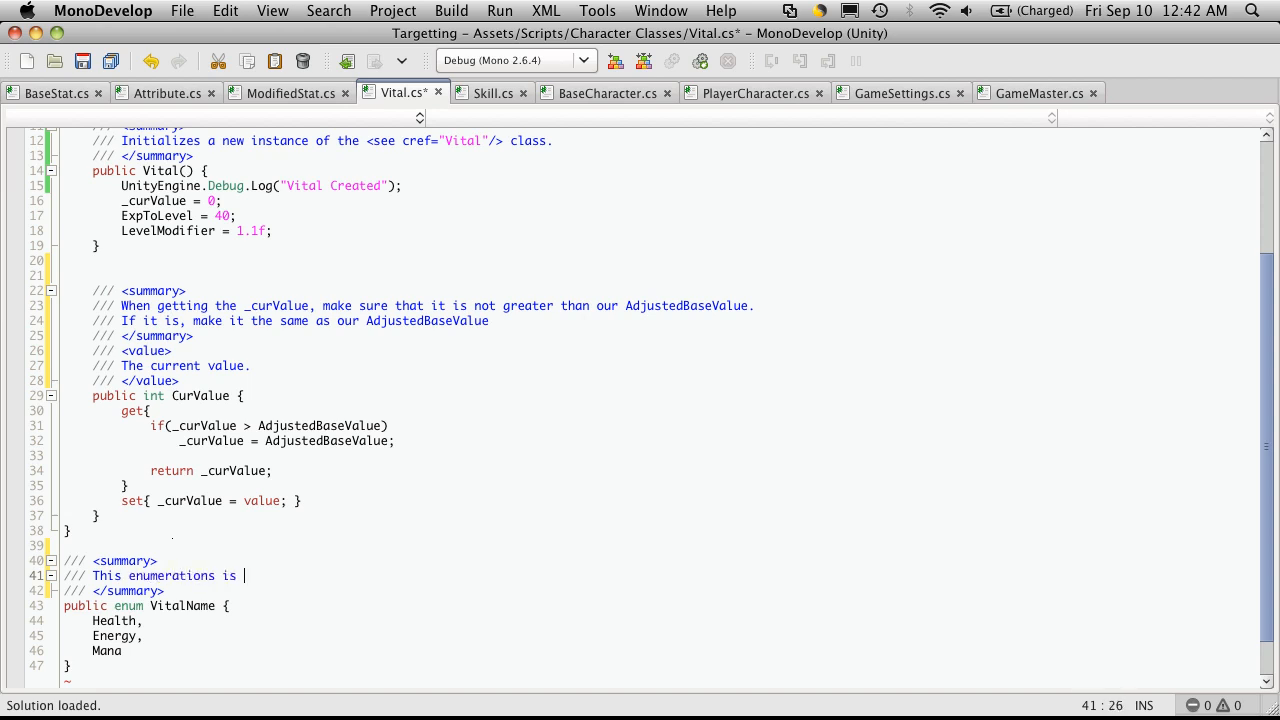
{"action": "type", "text": "just a list of the v"}
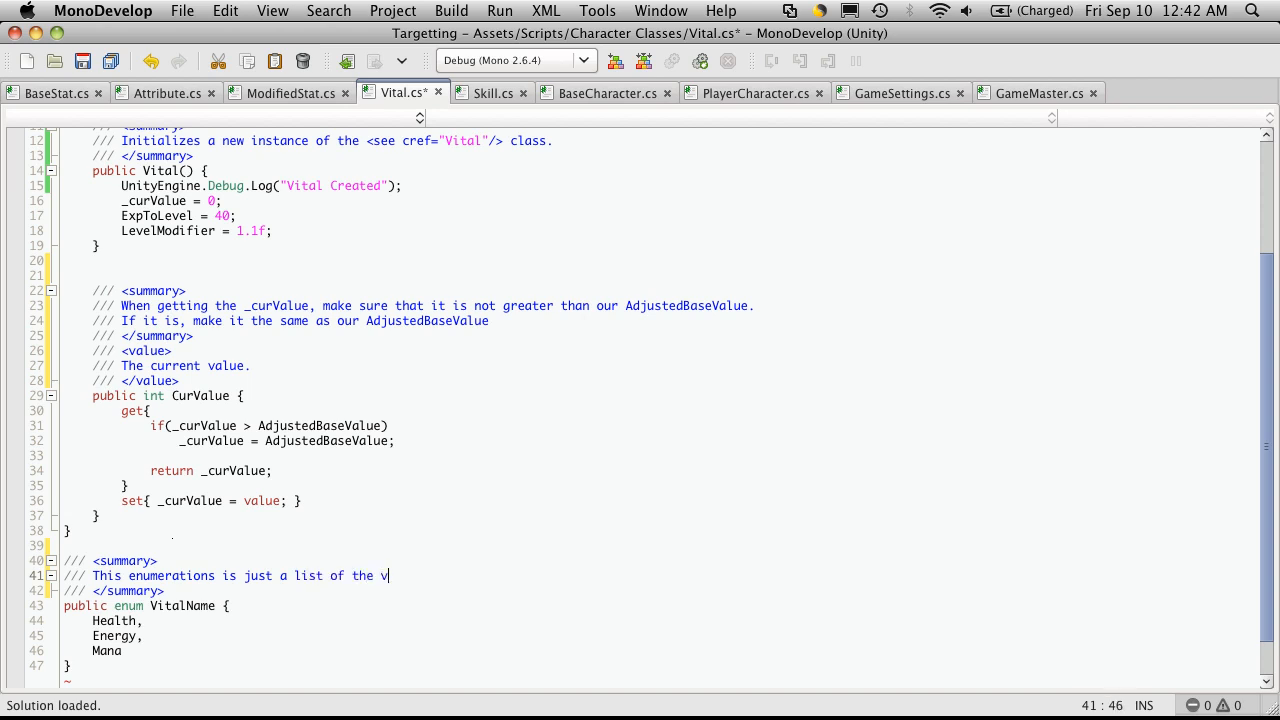
{"action": "type", "text": "itals our character will have"}
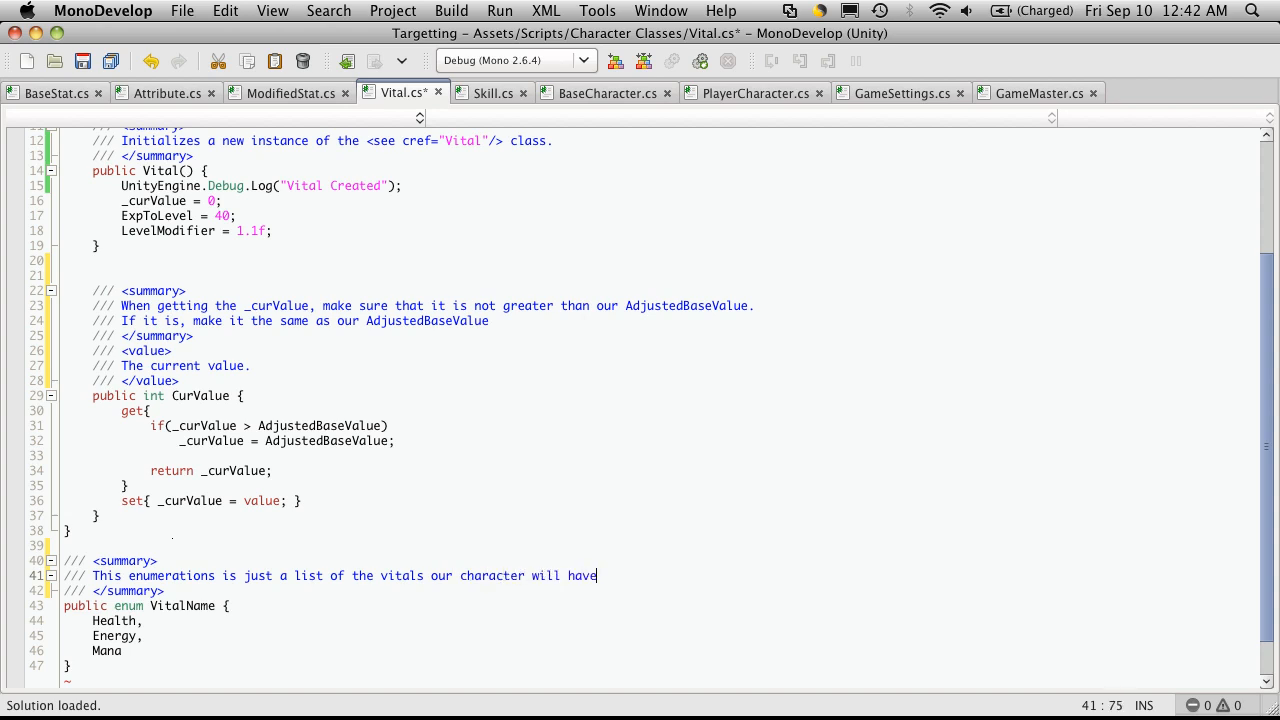
{"action": "type", "text": "."}
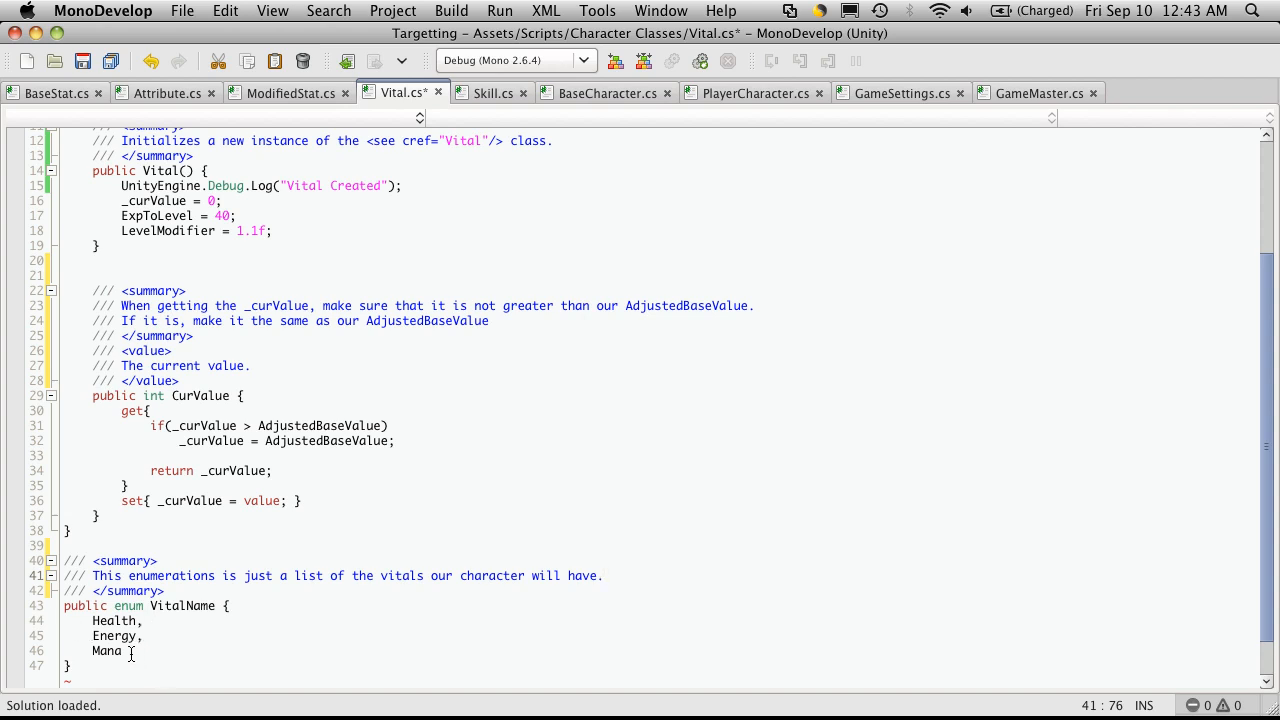
Step: Save Vital.cs, check it in Unity, and return to the script in MonoDevelop
{"action": "left_click", "coordinate": [603, 575]}
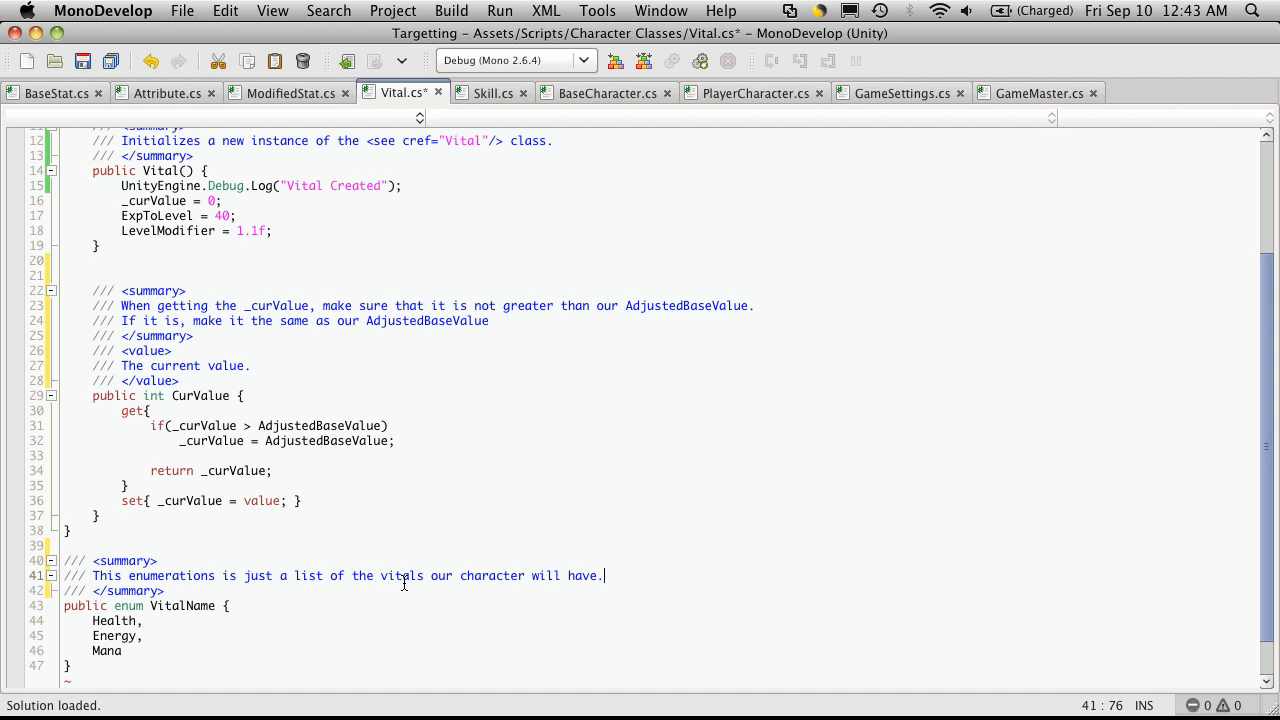
{"action": "key", "text": "cmd+s"}
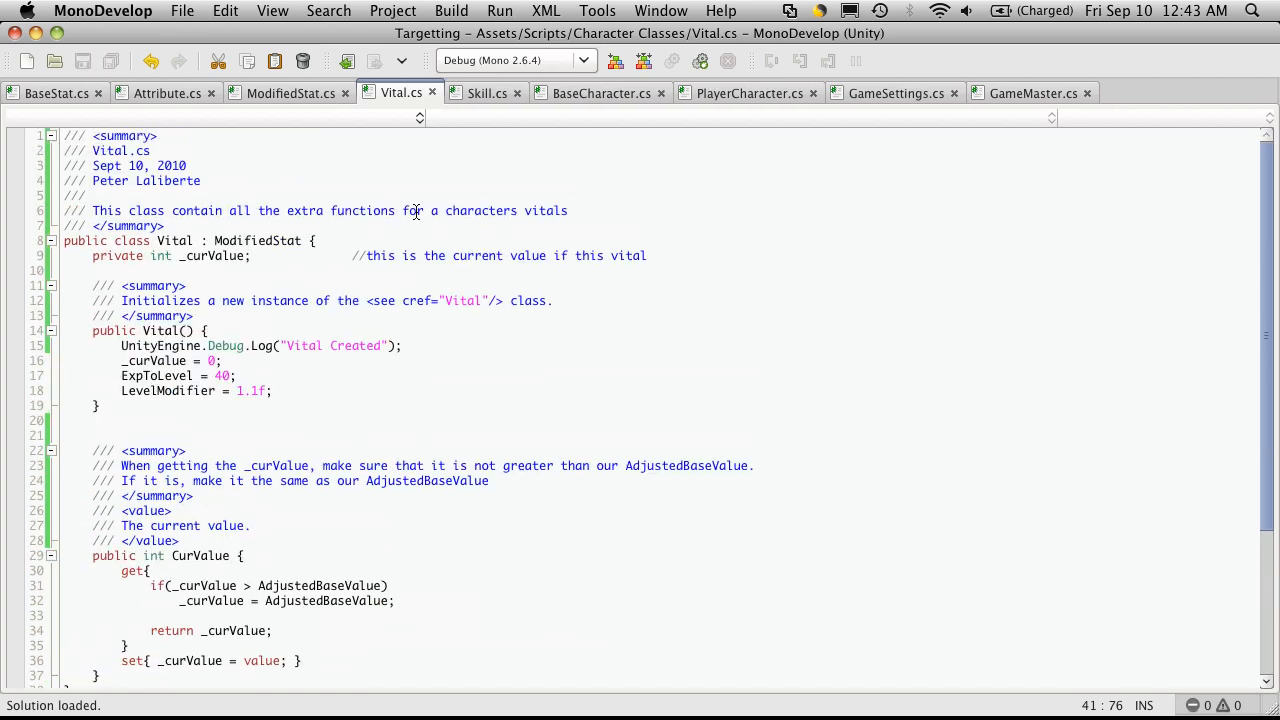
{"action": "key", "text": "Cmd+Tab"}
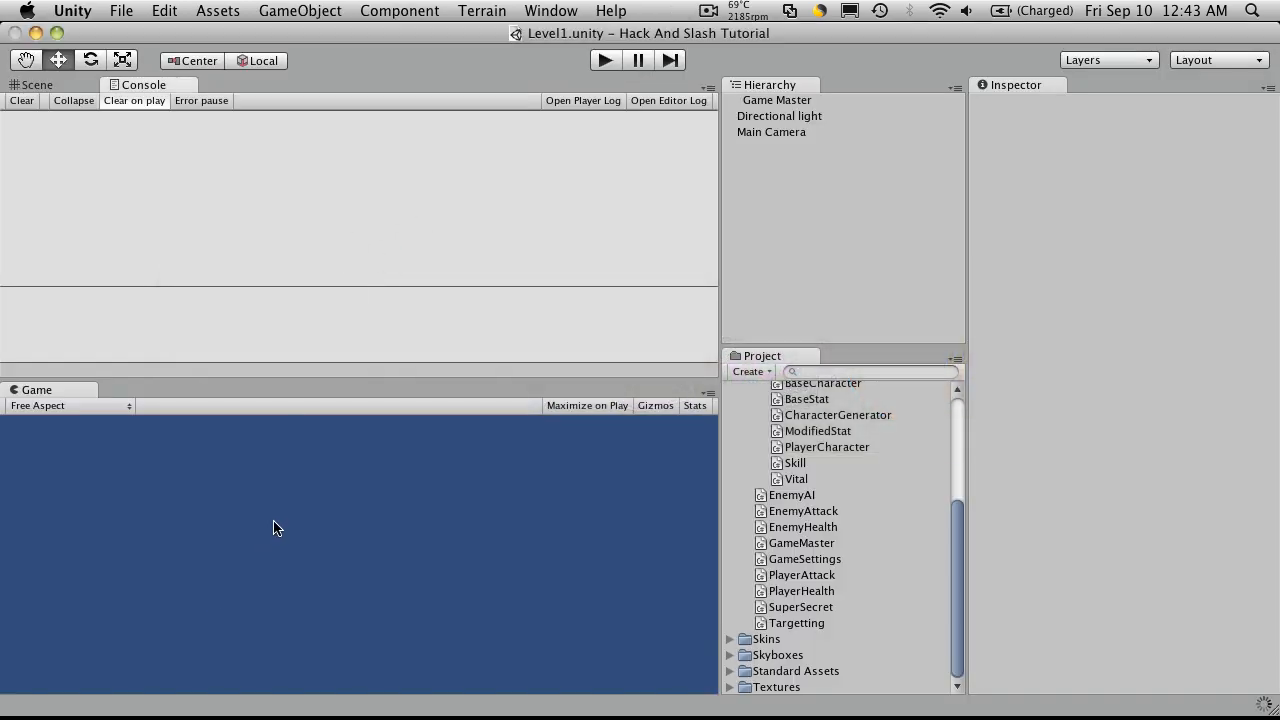
{"action": "double_click", "coordinate": [795, 478]}
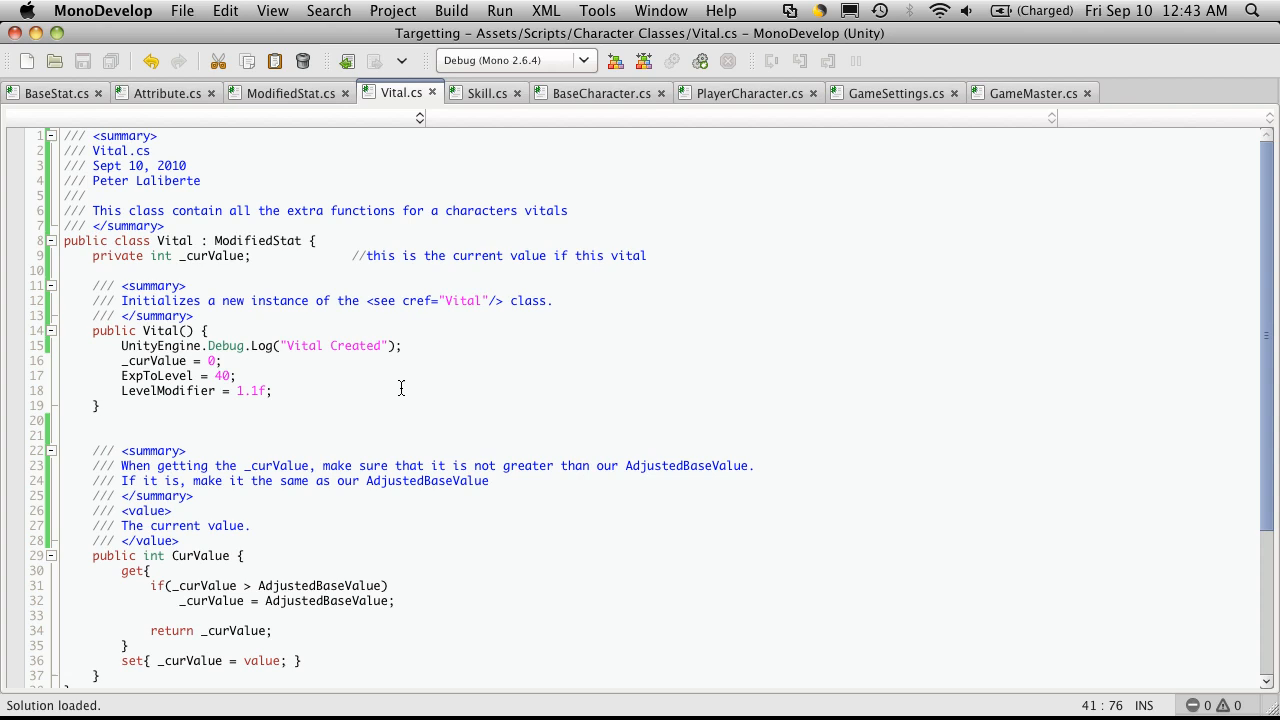